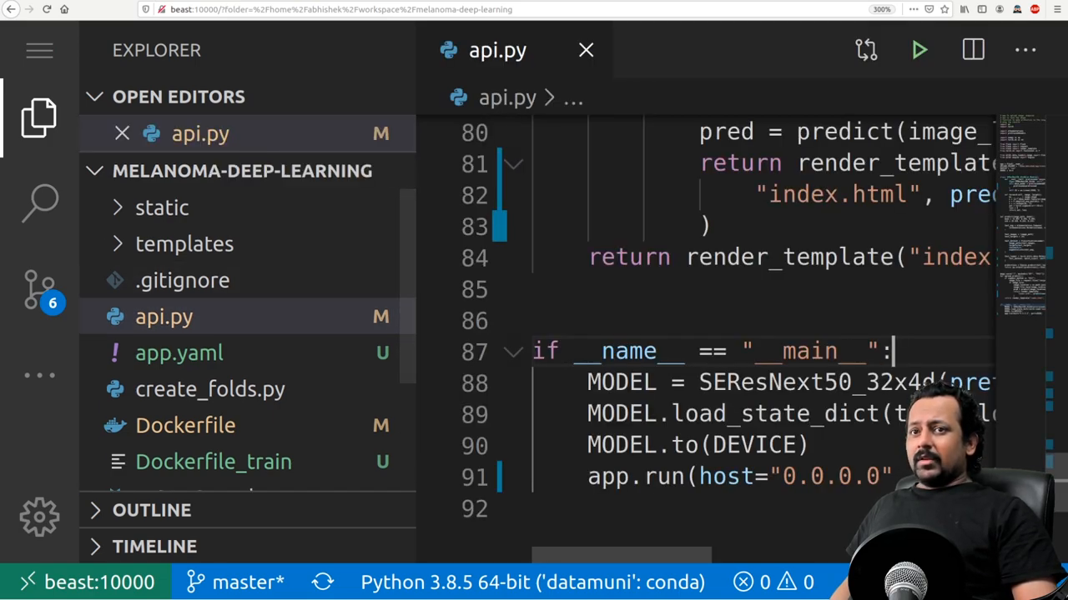
- Hide the file explorer so api.py's __main__ block running the app on port 8080 fills the editor
{"action": "left_click", "coordinate": [38, 117]}
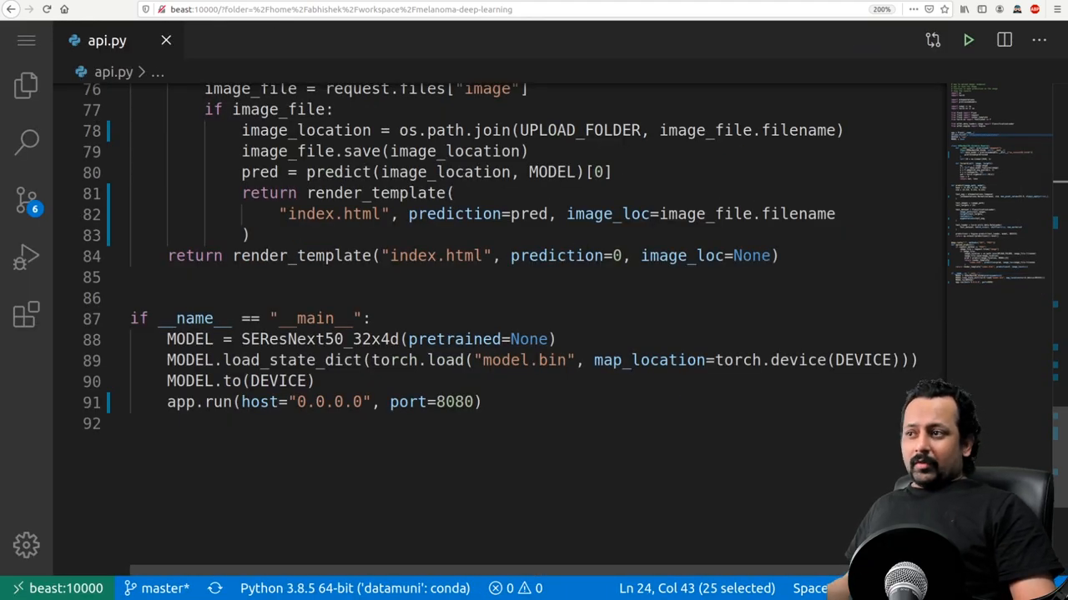
{"action": "double_click", "coordinate": [454, 401]}
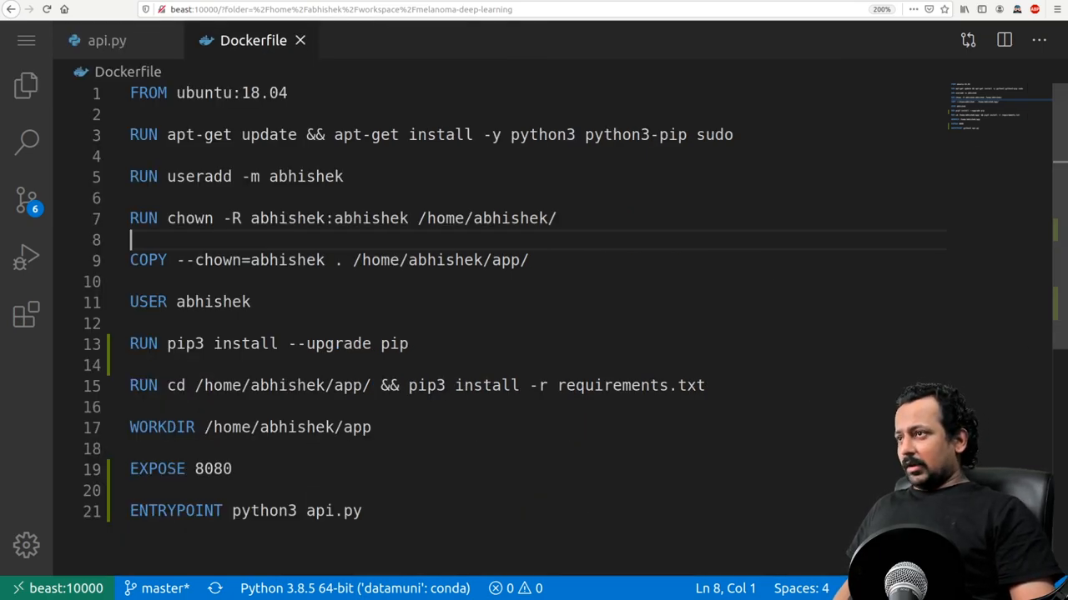
- Highlight the Dockerfile's apt-get update, COPY app files and pip install requirements lines, then return to api.py
{"action": "double_click", "coordinate": [230, 94]}
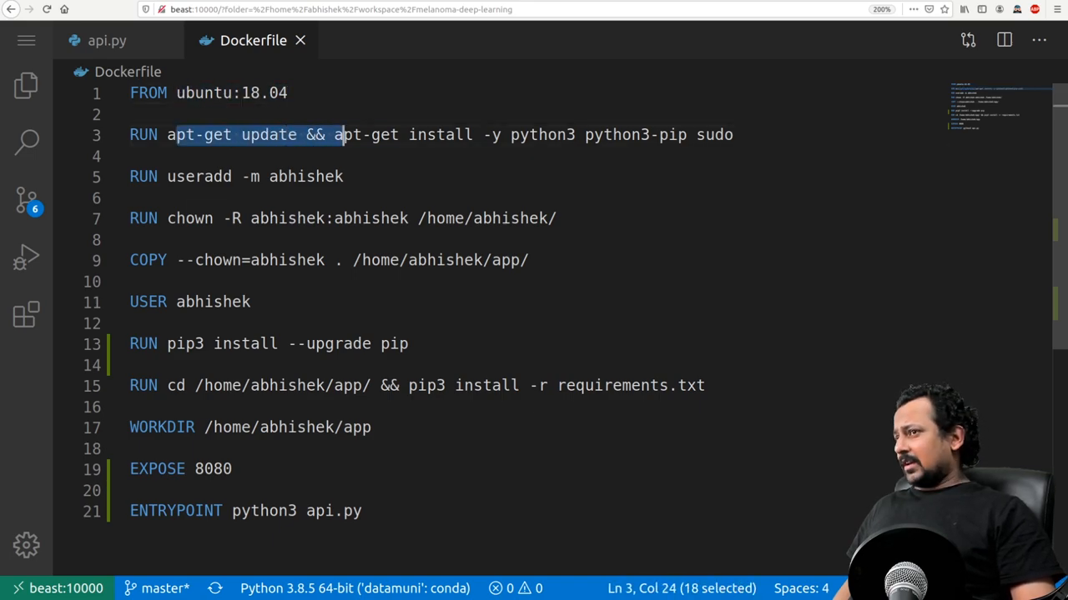
{"action": "left_click_drag", "start_coordinate": [337, 133], "coordinate": [681, 134]}
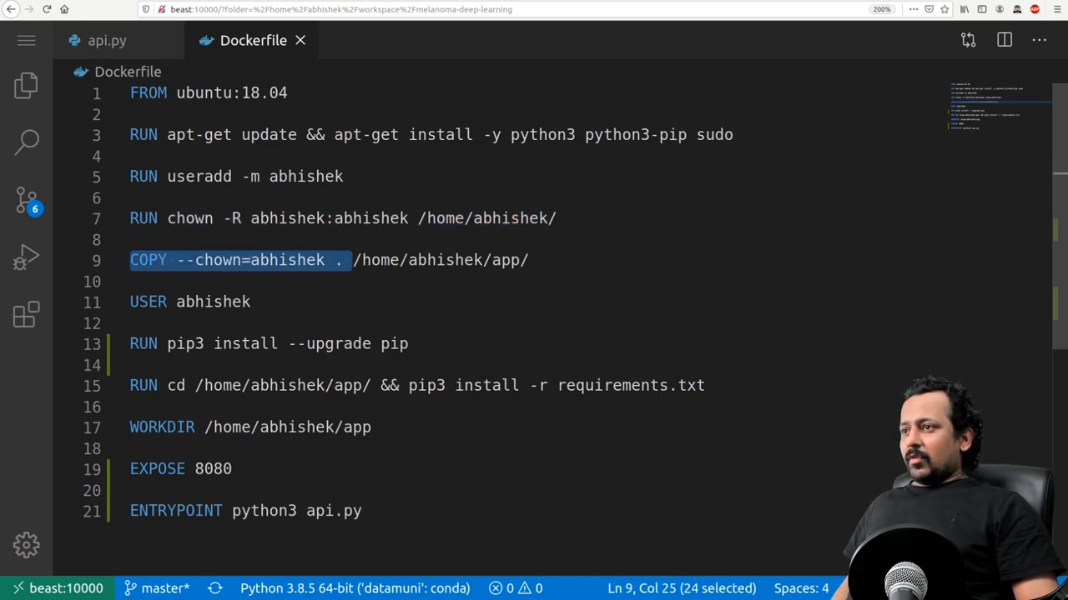
{"action": "left_click", "coordinate": [27, 85]}
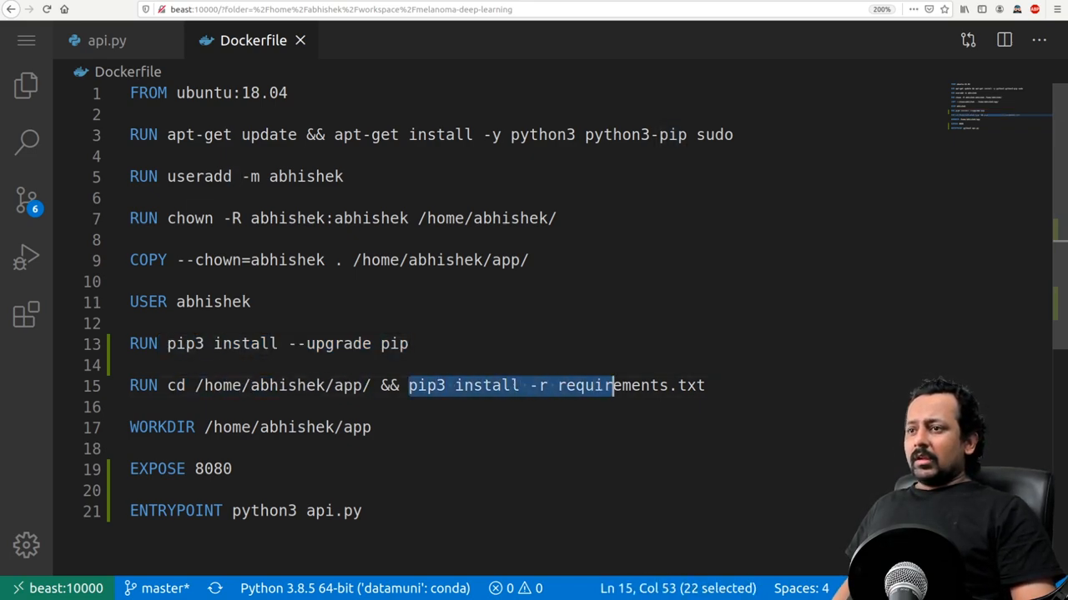
{"action": "left_click_drag", "start_coordinate": [613, 385], "coordinate": [704, 386]}
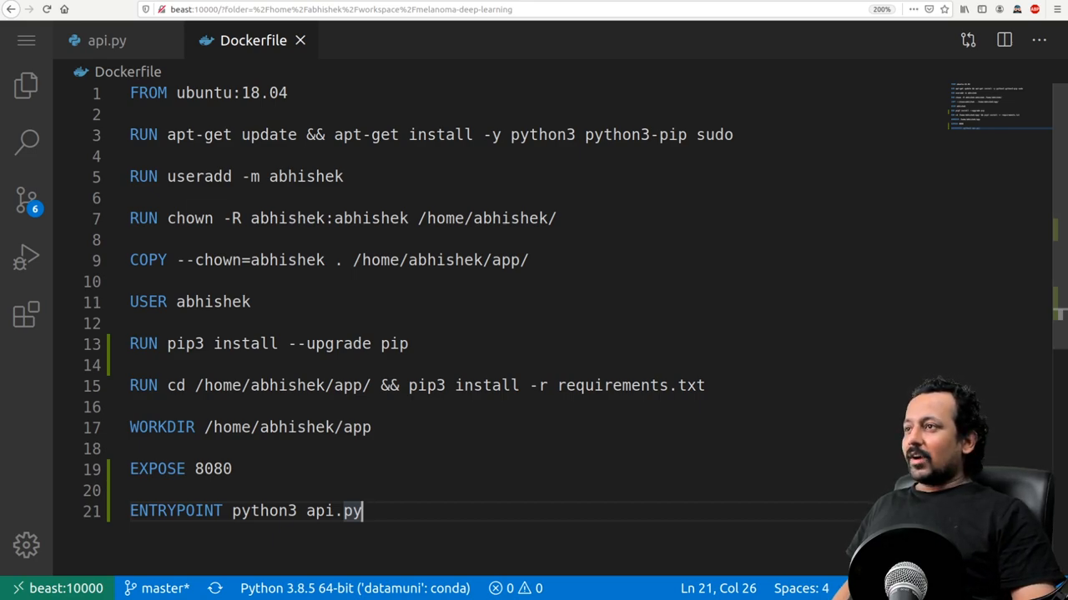
{"action": "left_click", "coordinate": [106, 40]}
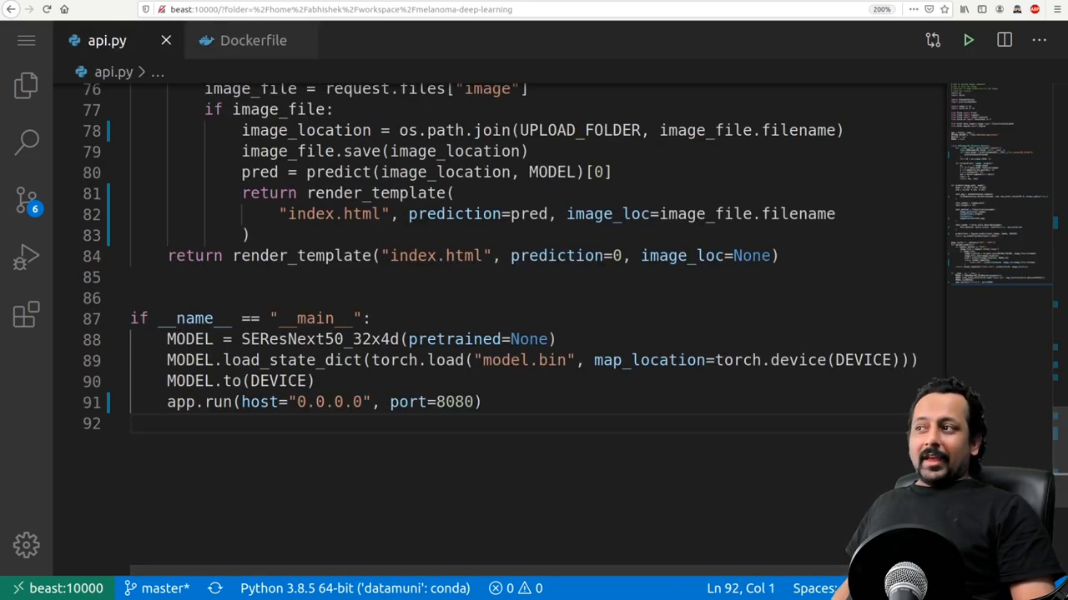
{"action": "left_click", "coordinate": [26, 85]}
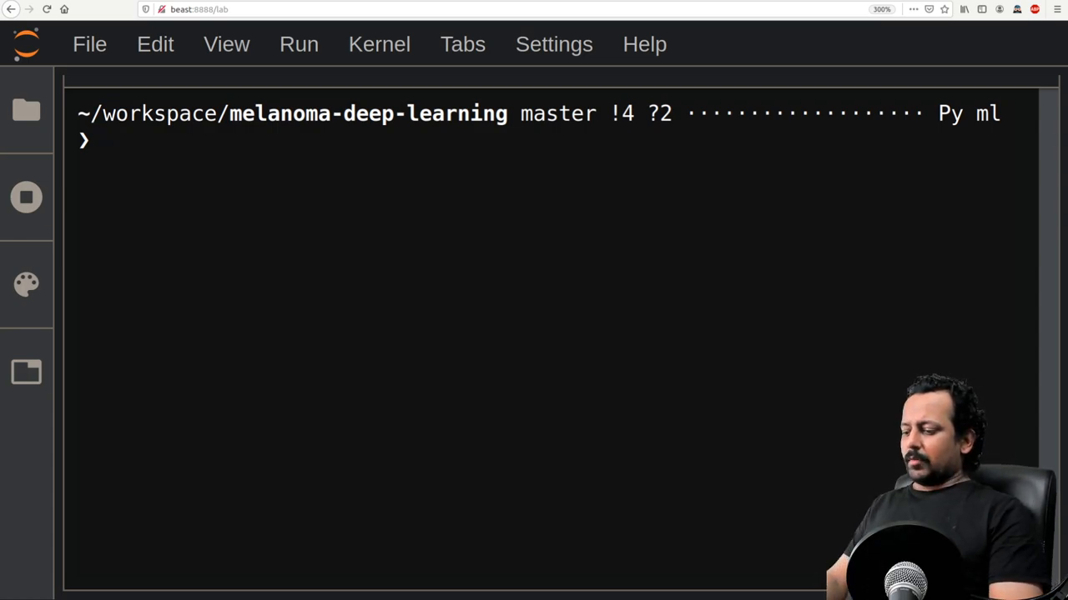
{"action": "type", "text": "gcloud init"}
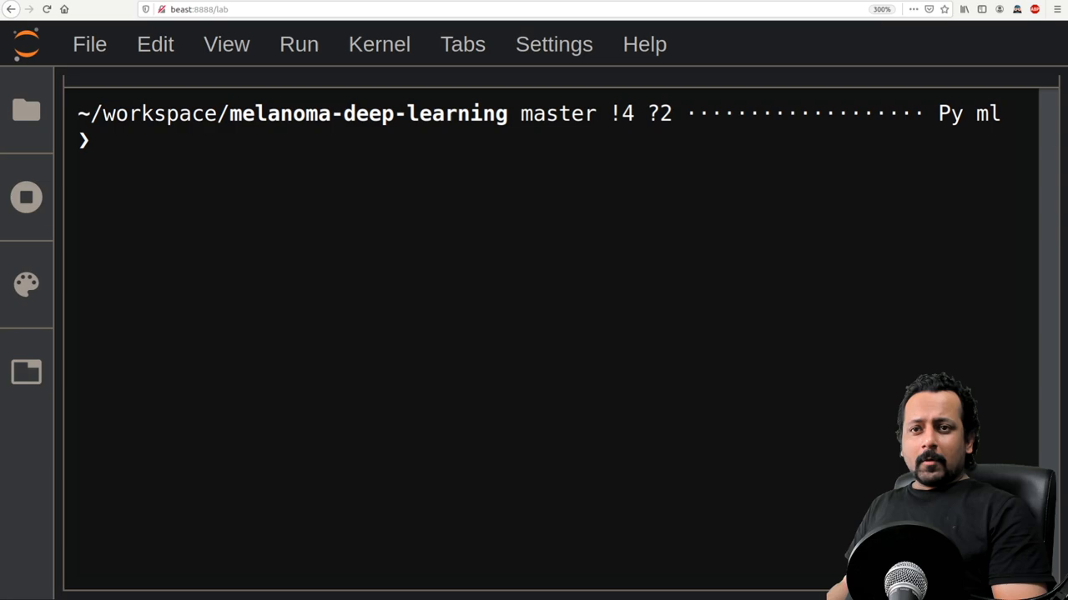
{"action": "type", "text": "gl"}
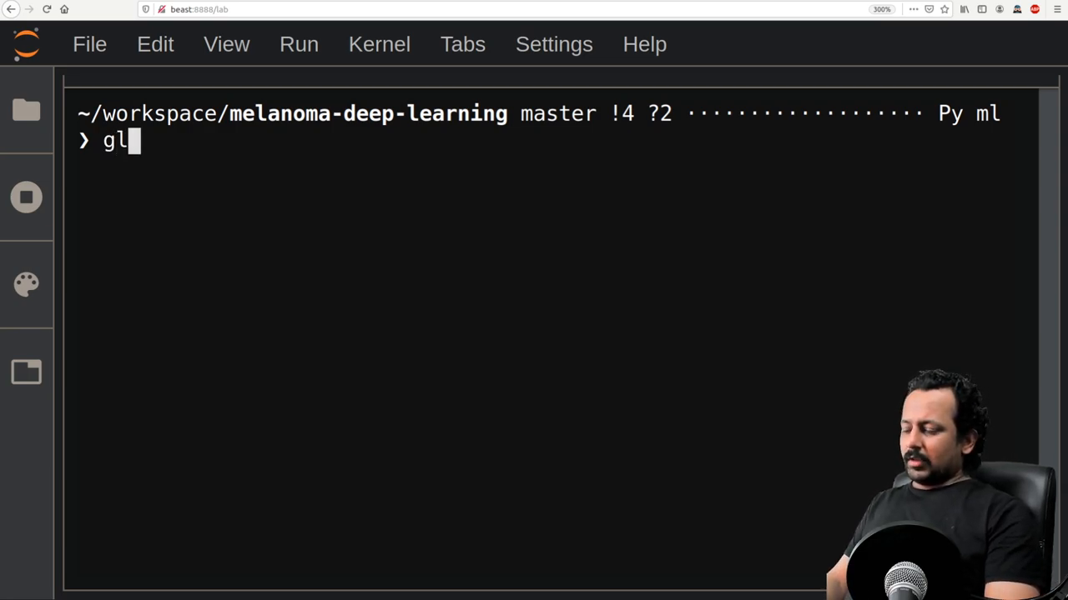
{"action": "type", "text": "oud init"}
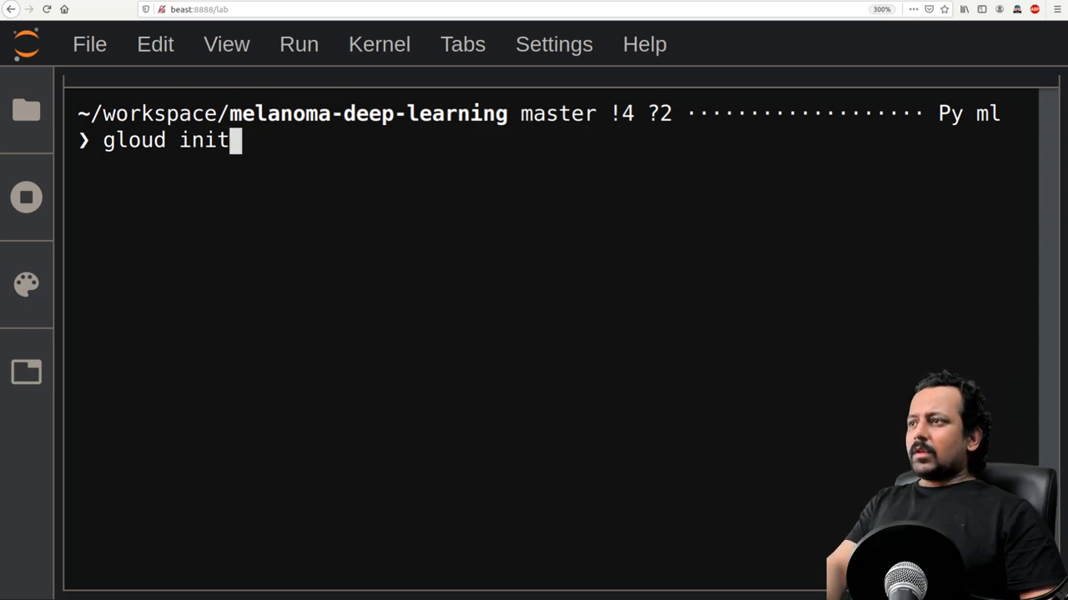
{"action": "key", "text": "BackSpace"}
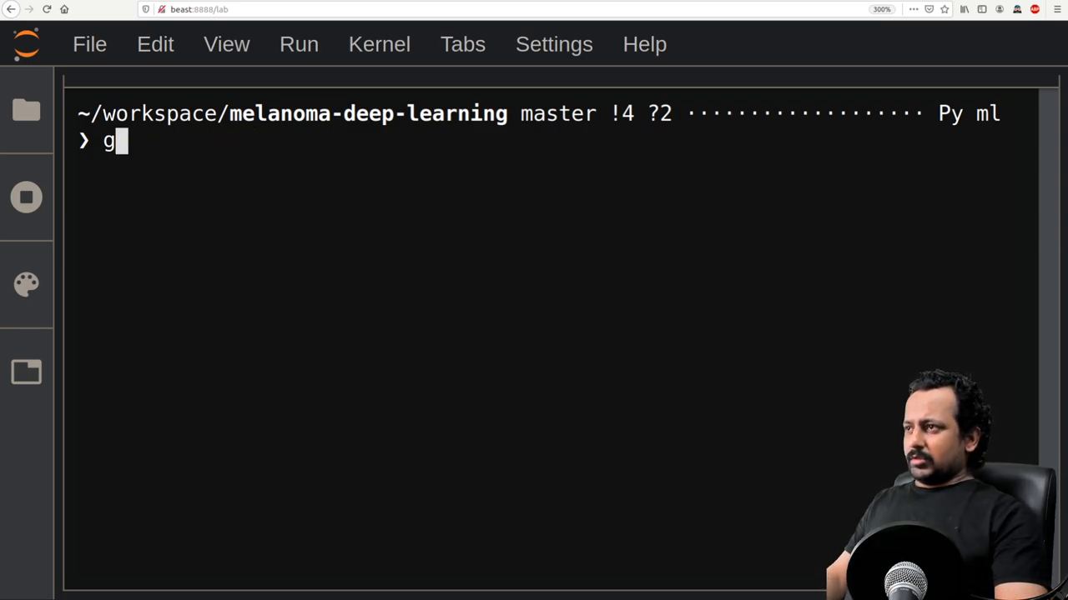
{"action": "type", "text": "cloud"}
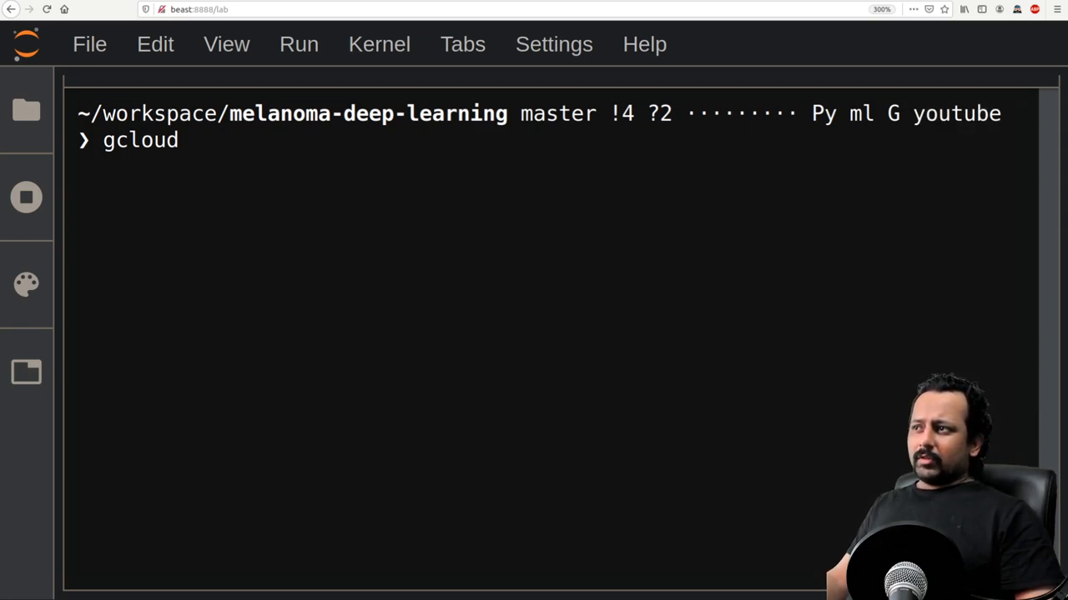
{"action": "key", "text": "BackSpace"}
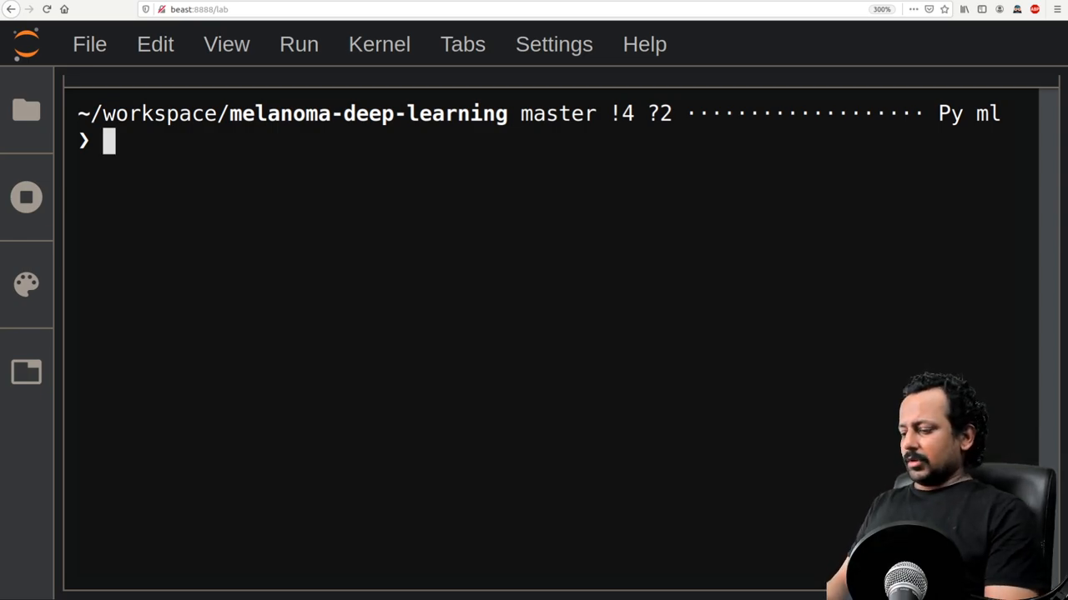
- Enter docker build -t gcr.io/solar-semiotics-287909/melanoma:v1 . at the terminal prompt
{"action": "type", "text": "docker build -t gcr.io/solar-semiotics-287909/melanoma:v1 ."}
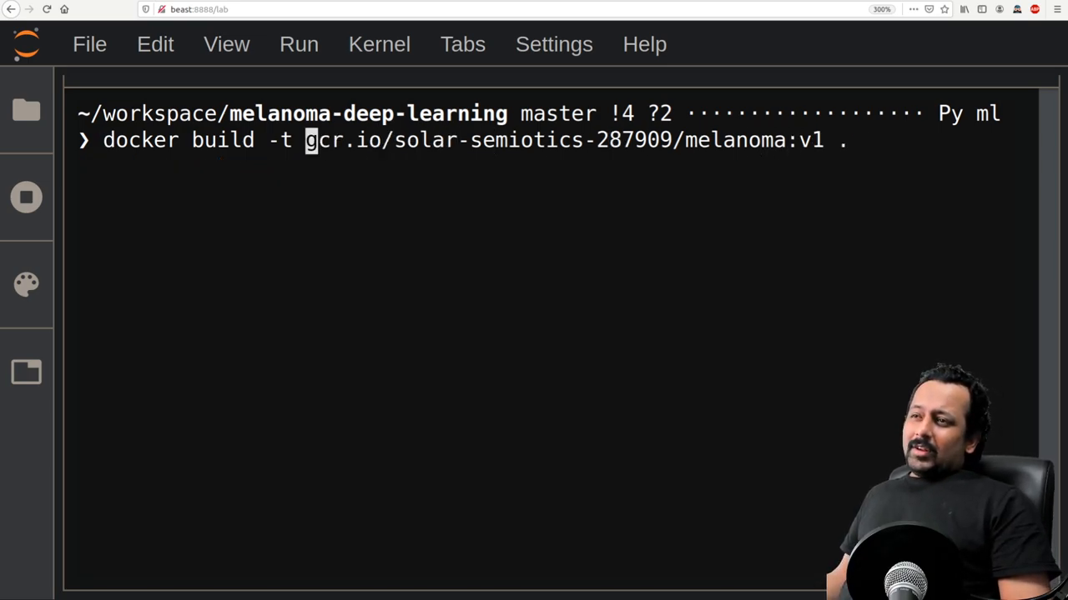
{"action": "mouse_move", "coordinate": [361, 140]}
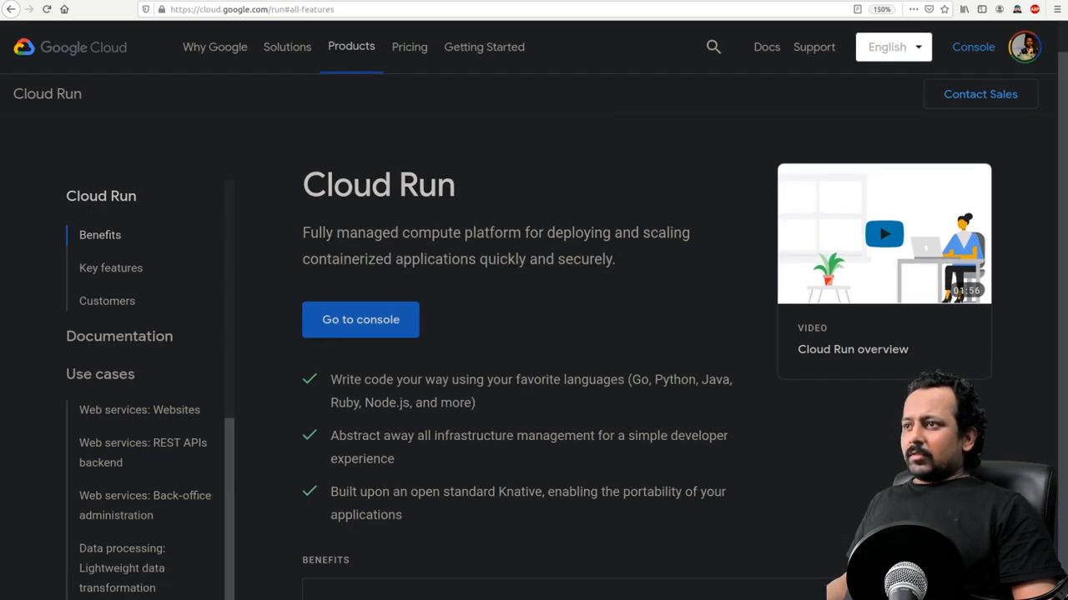
- Scroll through Cloud Run's Benefits and Key features, highlighting the Fully managed heading
{"action": "left_click_drag", "start_coordinate": [302, 234], "coordinate": [544, 233]}
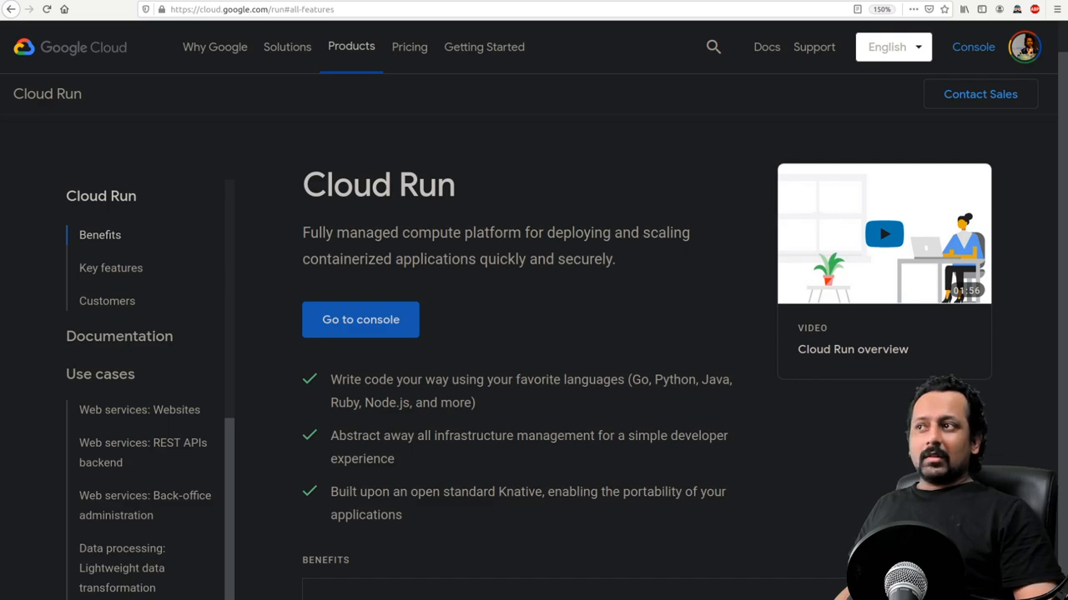
{"action": "scroll", "scroll_direction": "down", "scroll_amount": 3}
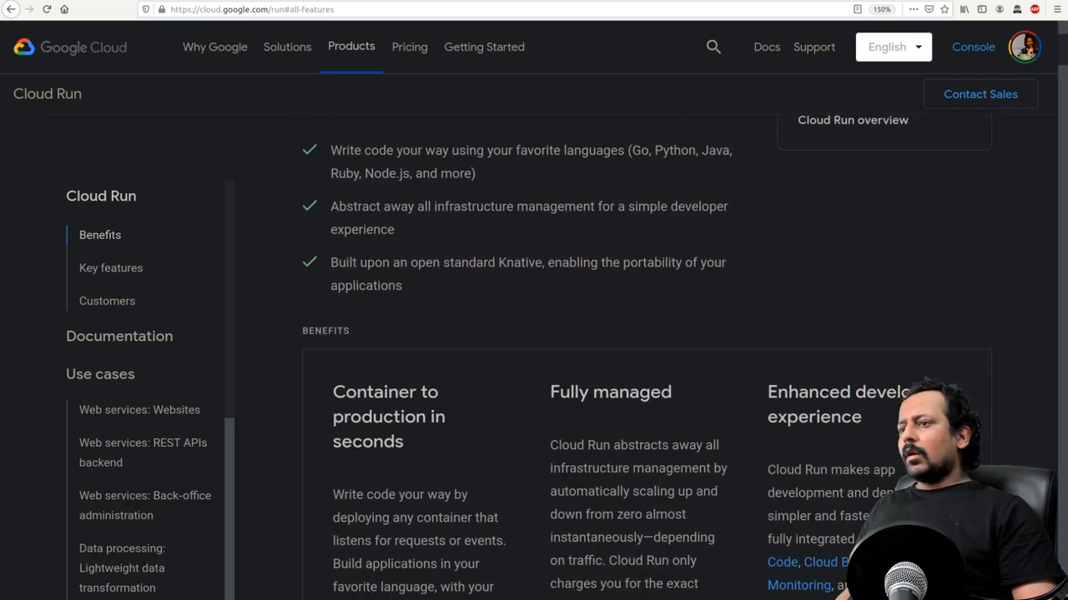
{"action": "scroll", "scroll_direction": "down", "scroll_amount": 3}
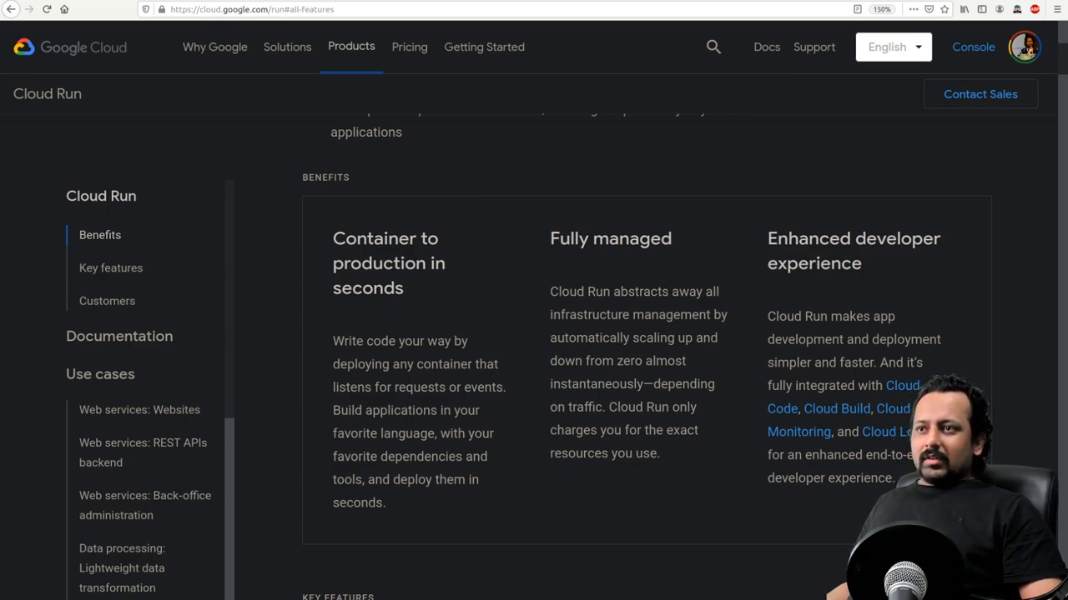
{"action": "double_click", "coordinate": [611, 239]}
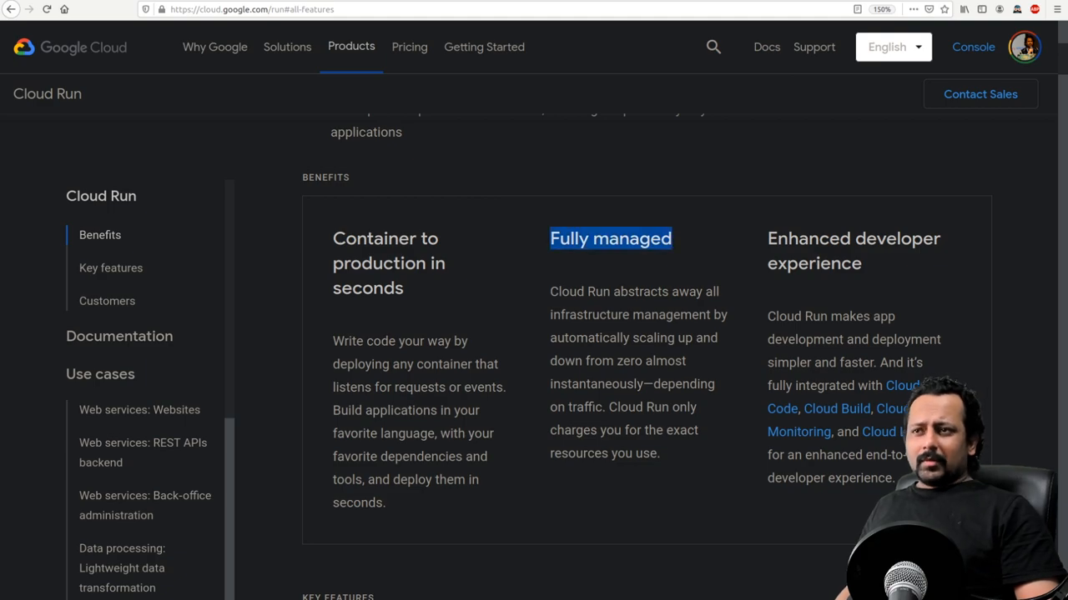
{"action": "scroll", "scroll_direction": "down", "scroll_amount": 3}
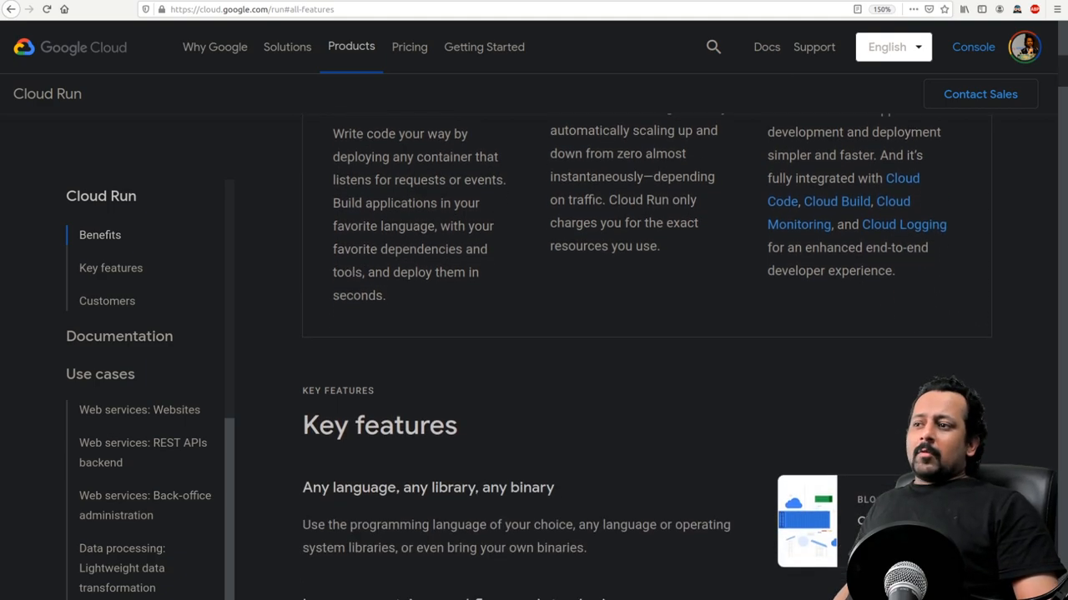
{"action": "scroll", "scroll_direction": "up", "scroll_amount": 3}
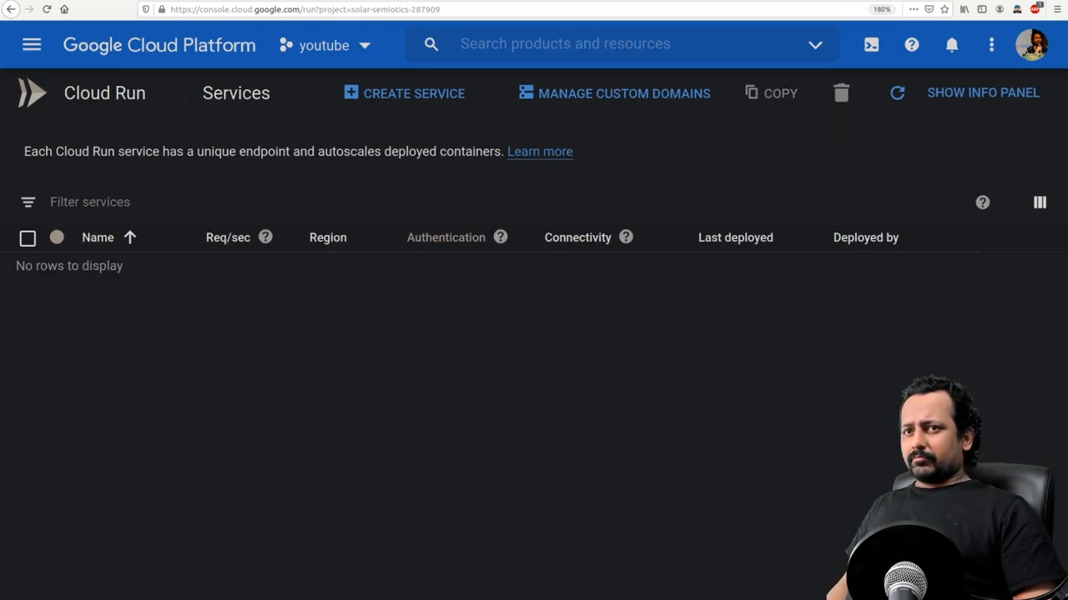
- Enlarge the Cloud Run Services page and start creating a new service
{"action": "key", "text": "ctrl+plus"}
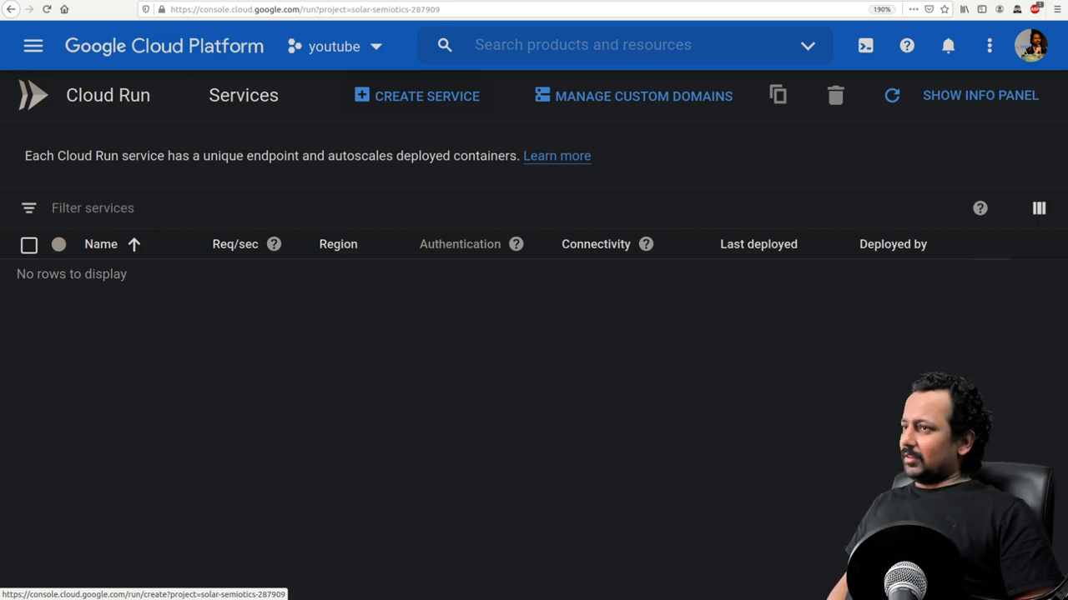
{"action": "left_click", "coordinate": [417, 95]}
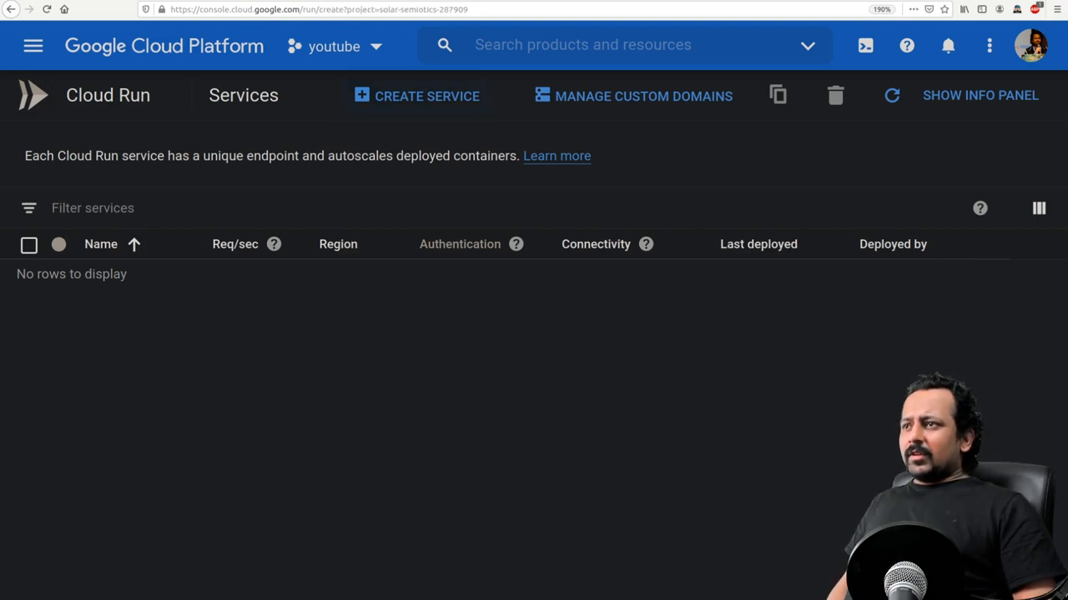
- Set the region to europe-west1 (Belgium) and name the service melanoma
{"action": "left_click", "coordinate": [417, 95]}
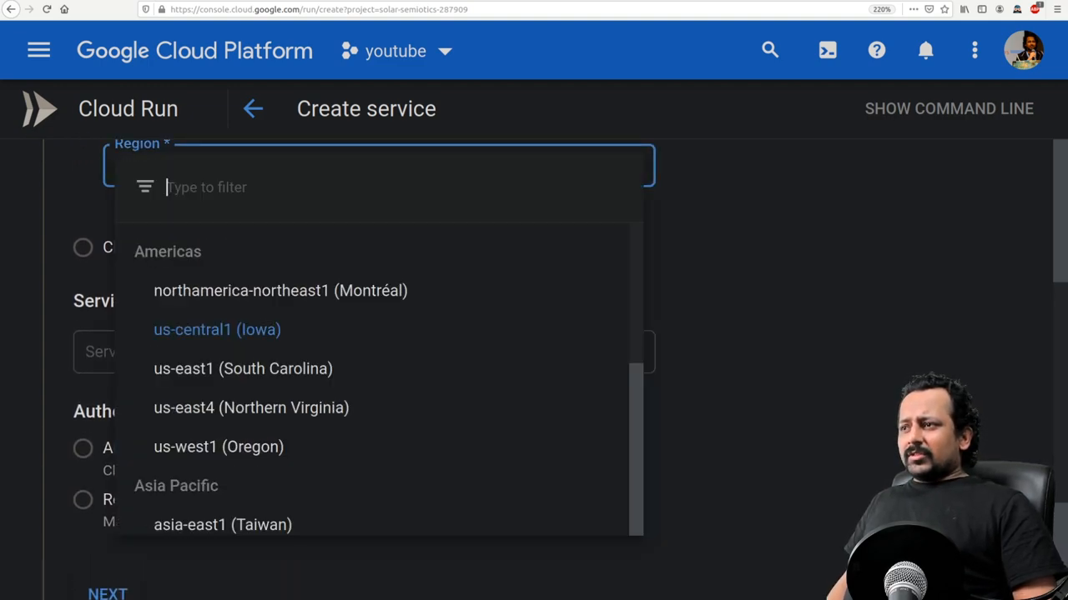
{"action": "scroll", "scroll_direction": "down", "scroll_amount": 3}
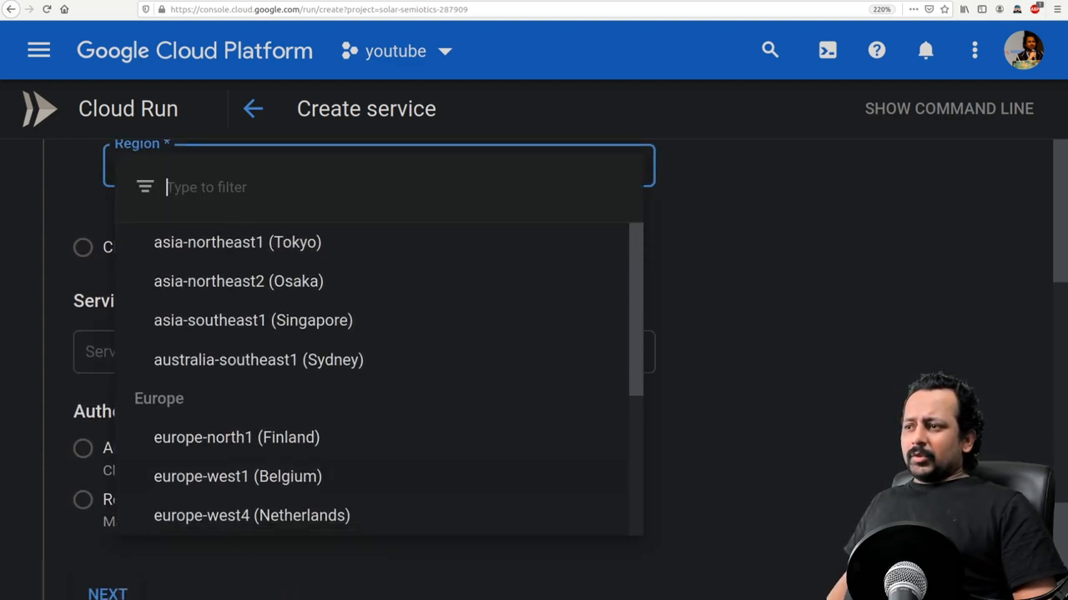
{"action": "left_click", "coordinate": [237, 477]}
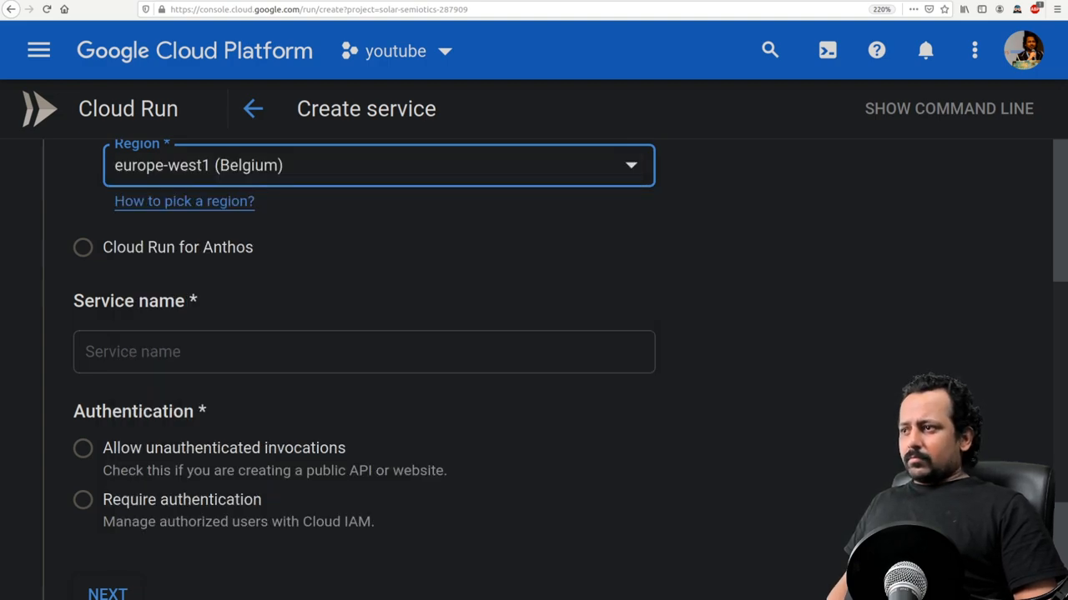
{"action": "left_click", "coordinate": [364, 350]}
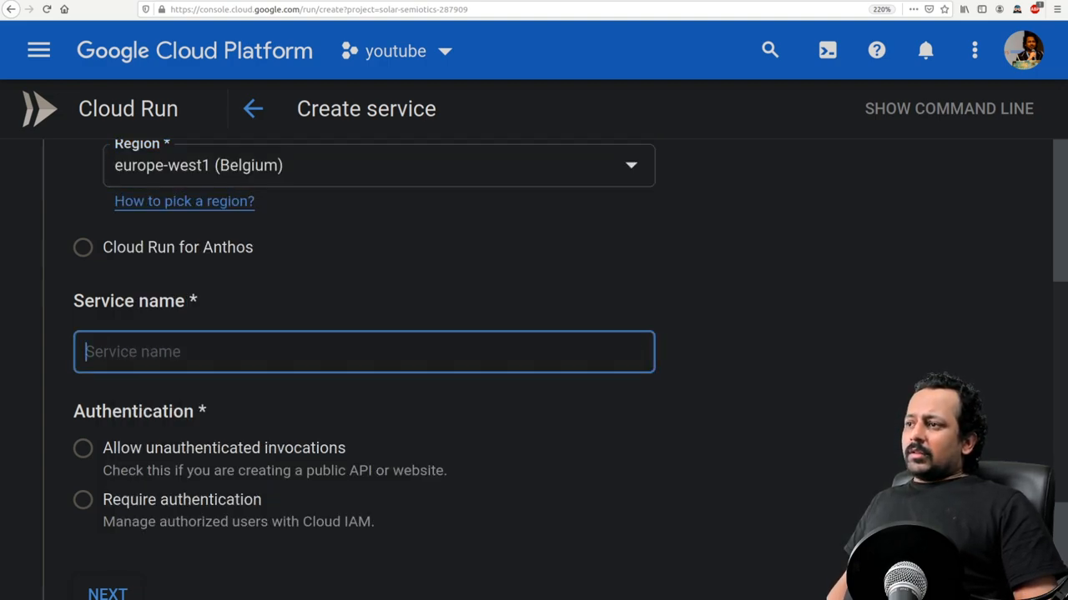
{"action": "type", "text": "melan"}
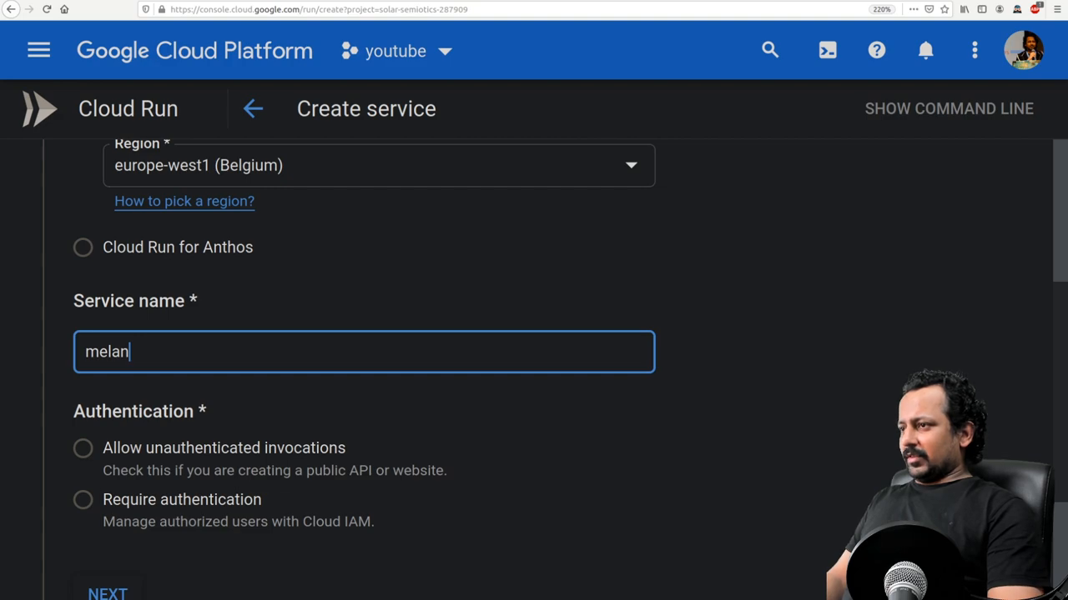
{"action": "type", "text": "oma"}
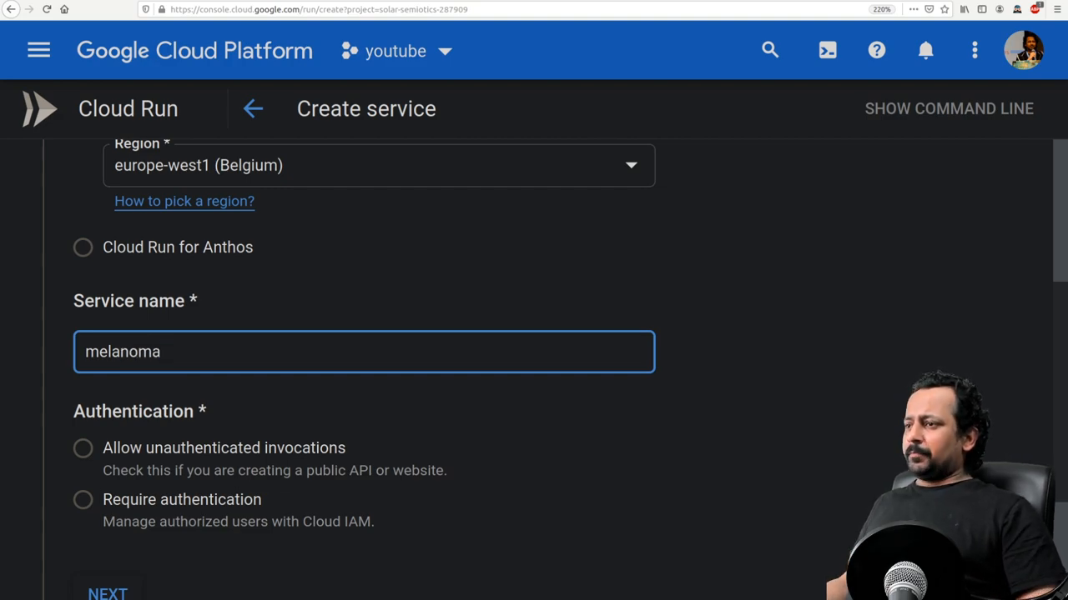
- Allow unauthenticated invocations and continue to the first-revision settings
{"action": "left_click", "coordinate": [83, 447]}
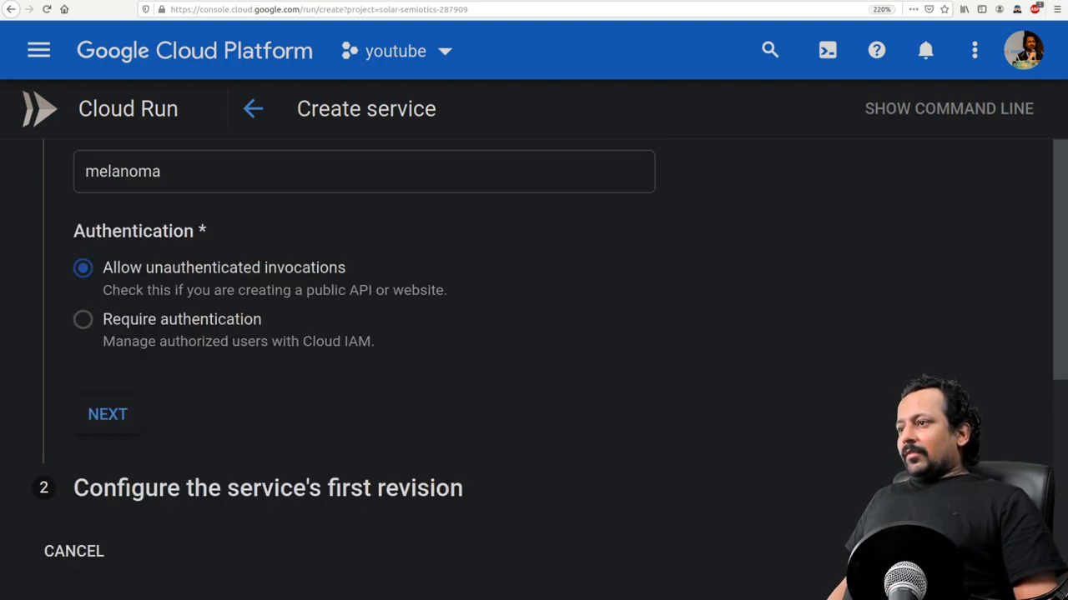
{"action": "left_click", "coordinate": [107, 414]}
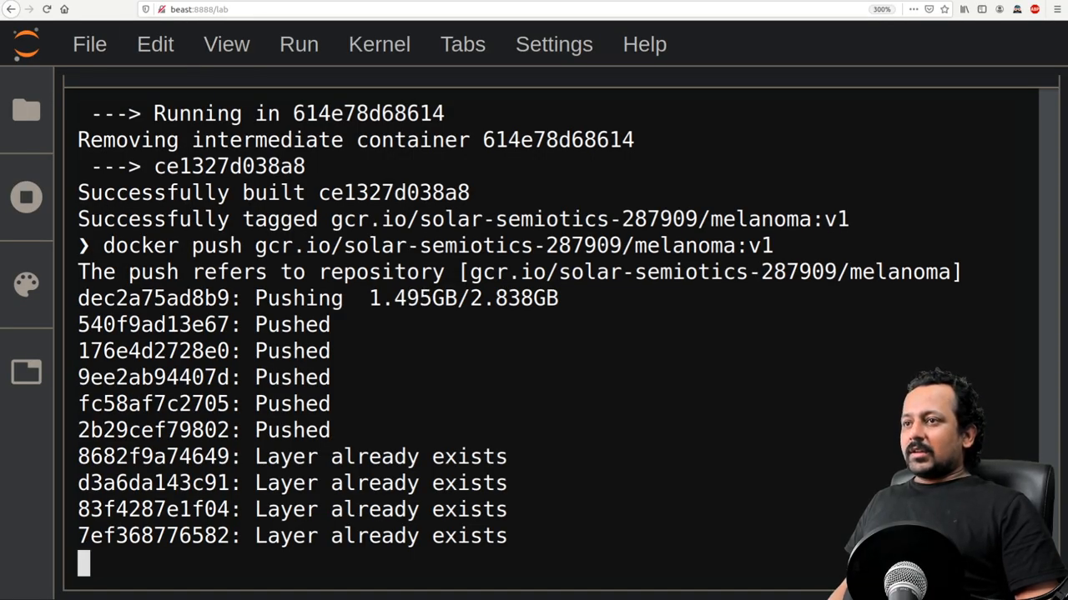
- Copy the pushed melanoma:v1 image path from the docker push output
{"action": "double_click", "coordinate": [584, 219]}
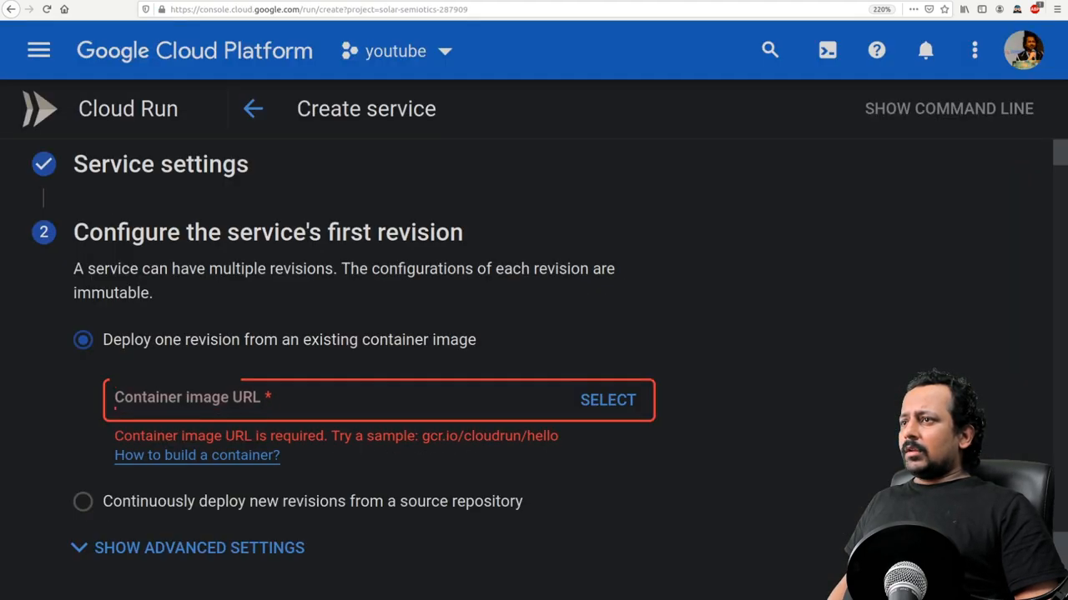
- Set Container image URL to gcr.io/solar-semiotics-287909/melanoma:v1 and reveal the advanced container settings
{"action": "type", "text": "gcr.io/solar-semiotics-287909/melanoma:v1"}
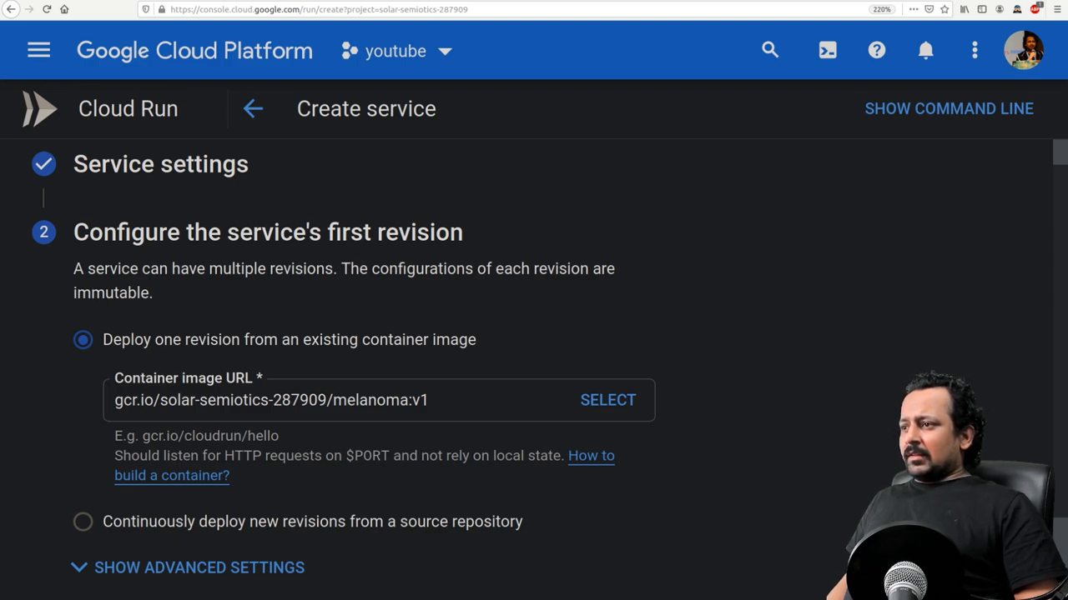
{"action": "left_click_drag", "start_coordinate": [113, 455], "coordinate": [304, 455]}
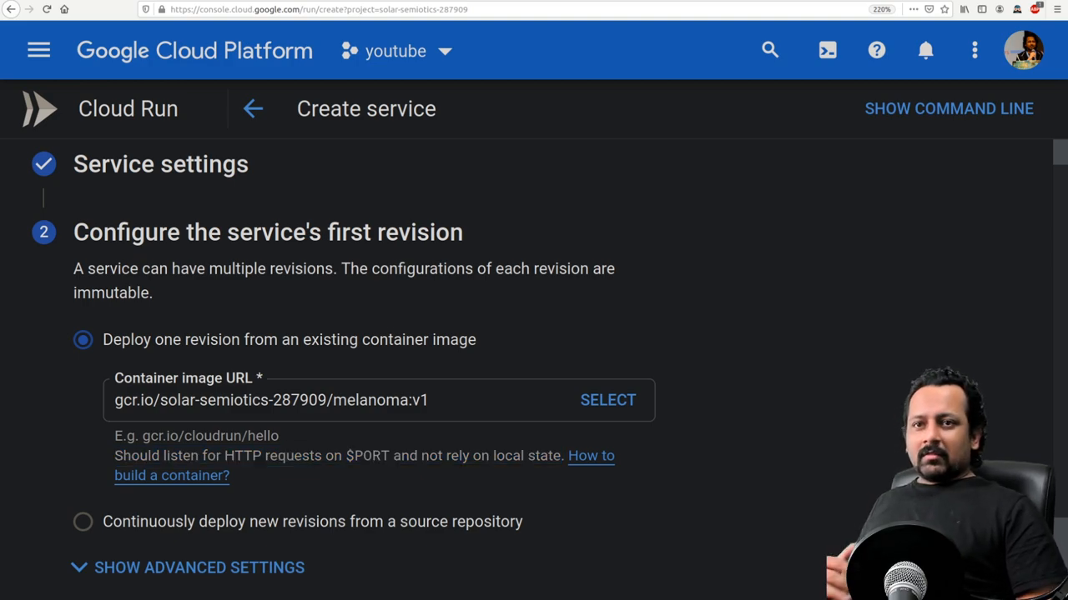
{"action": "scroll", "scroll_direction": "down", "scroll_amount": 3}
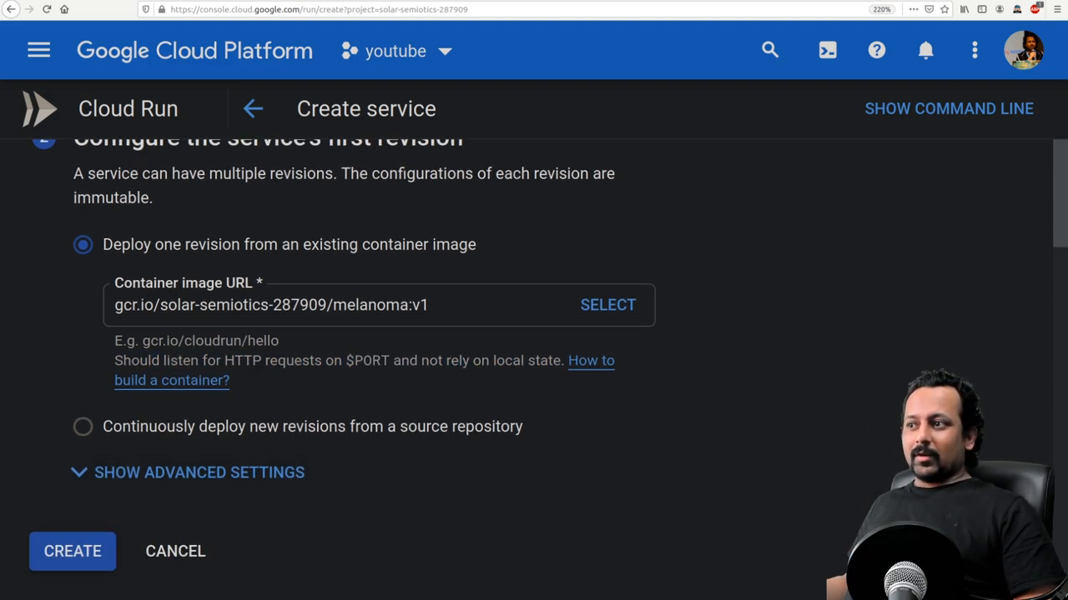
{"action": "scroll", "scroll_direction": "down", "scroll_amount": 3}
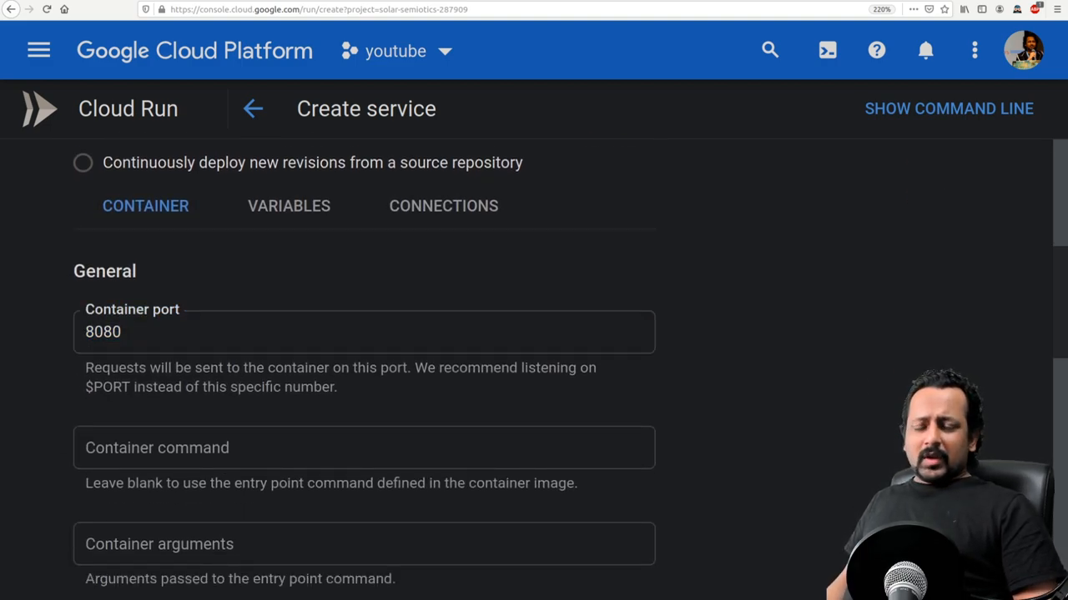
- Set Memory allocated to 4 GiB, leaving the start command, request timeout and max requests at defaults
{"action": "scroll", "scroll_direction": "down", "scroll_amount": 3}
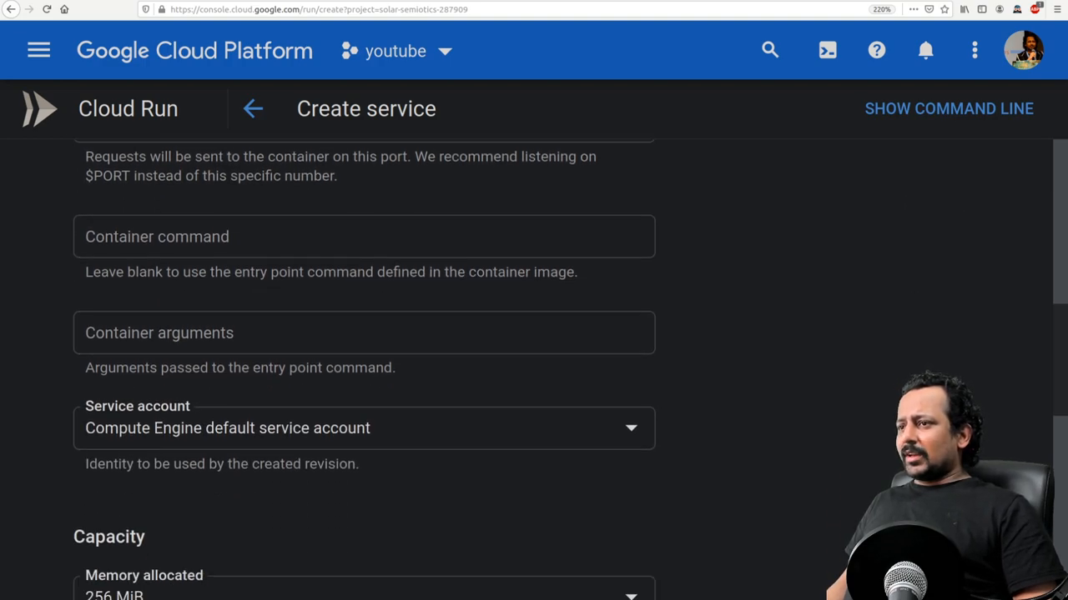
{"action": "left_click", "coordinate": [364, 237]}
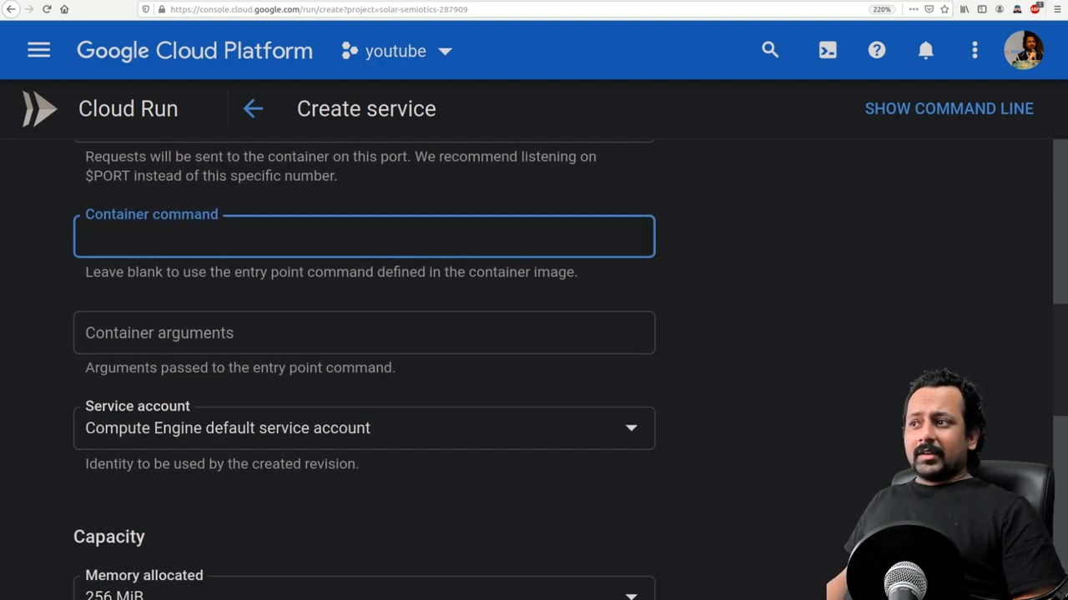
{"action": "left_click", "coordinate": [364, 237]}
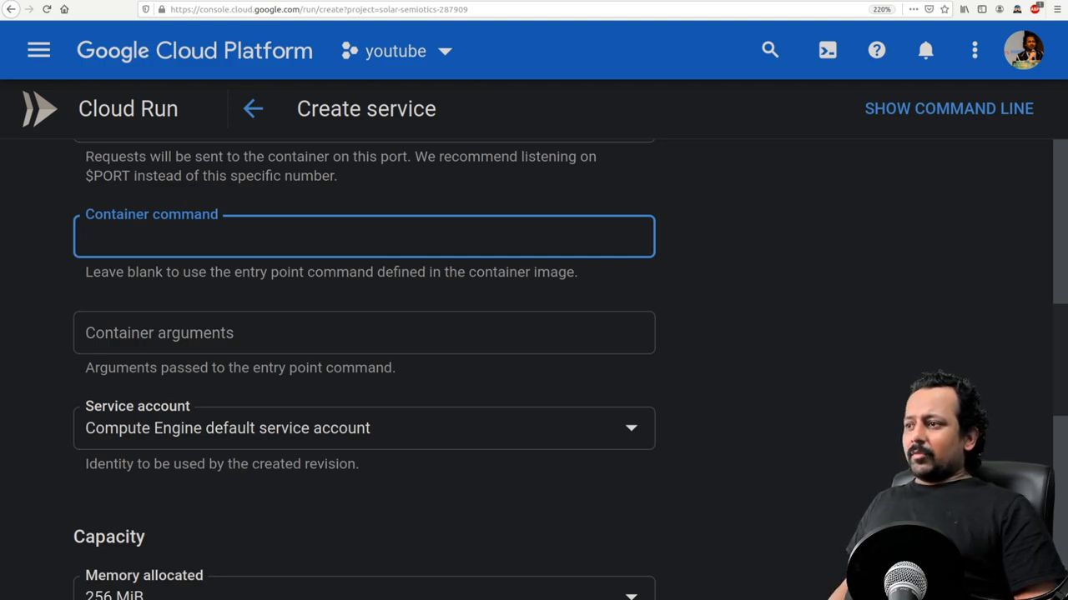
{"action": "left_click", "coordinate": [363, 427]}
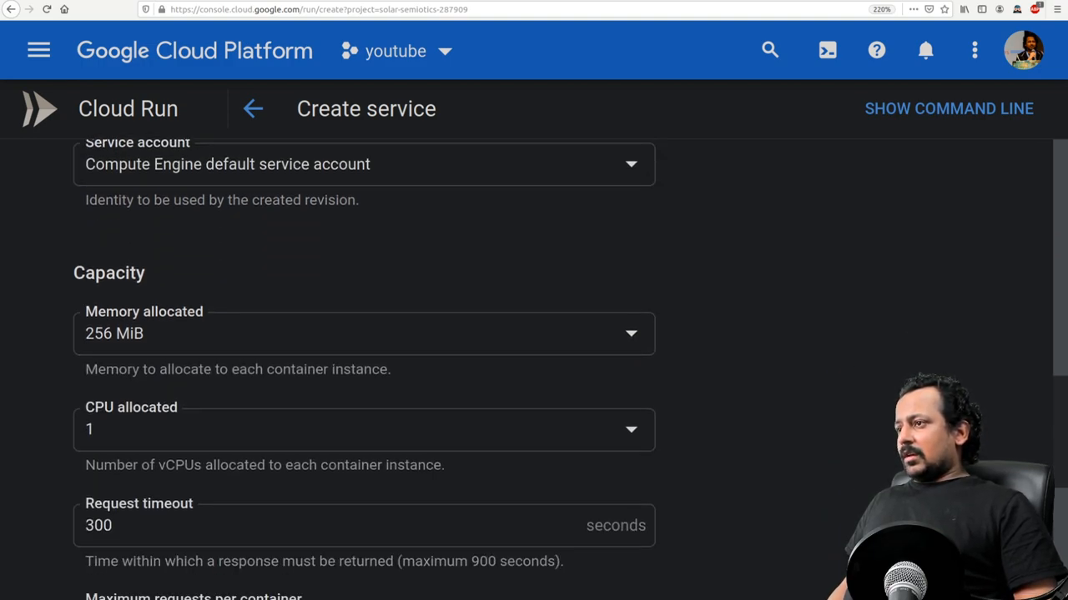
{"action": "left_click", "coordinate": [364, 334]}
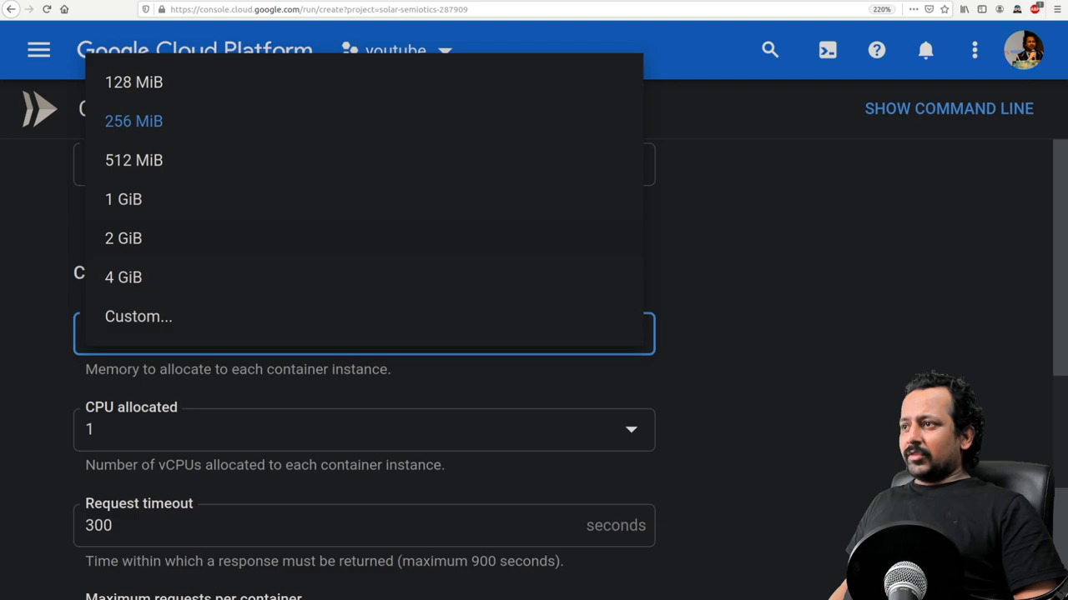
{"action": "left_click", "coordinate": [123, 277]}
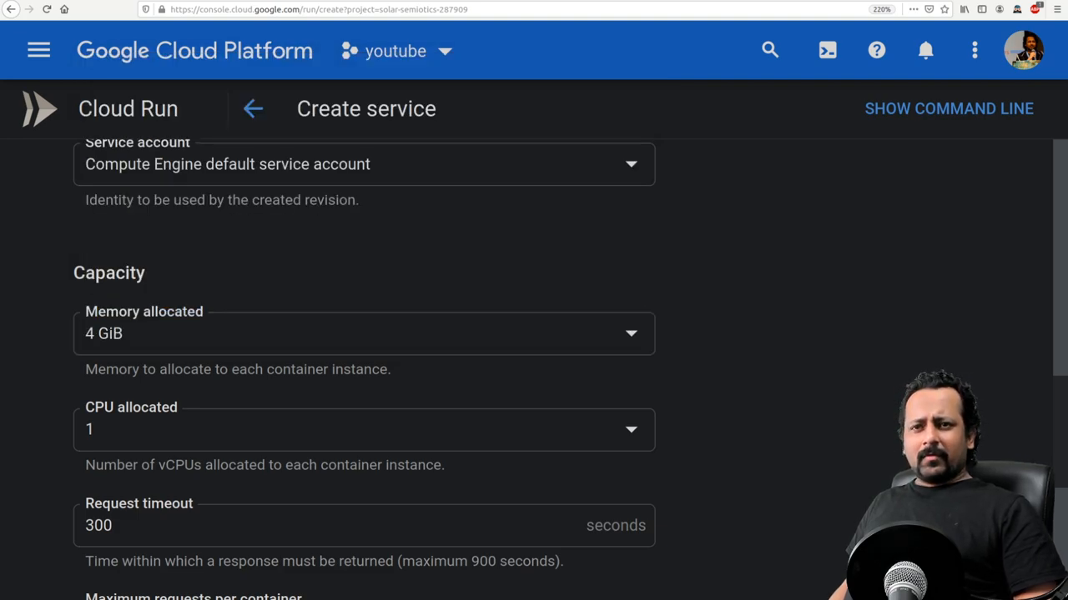
{"action": "left_click", "coordinate": [363, 429]}
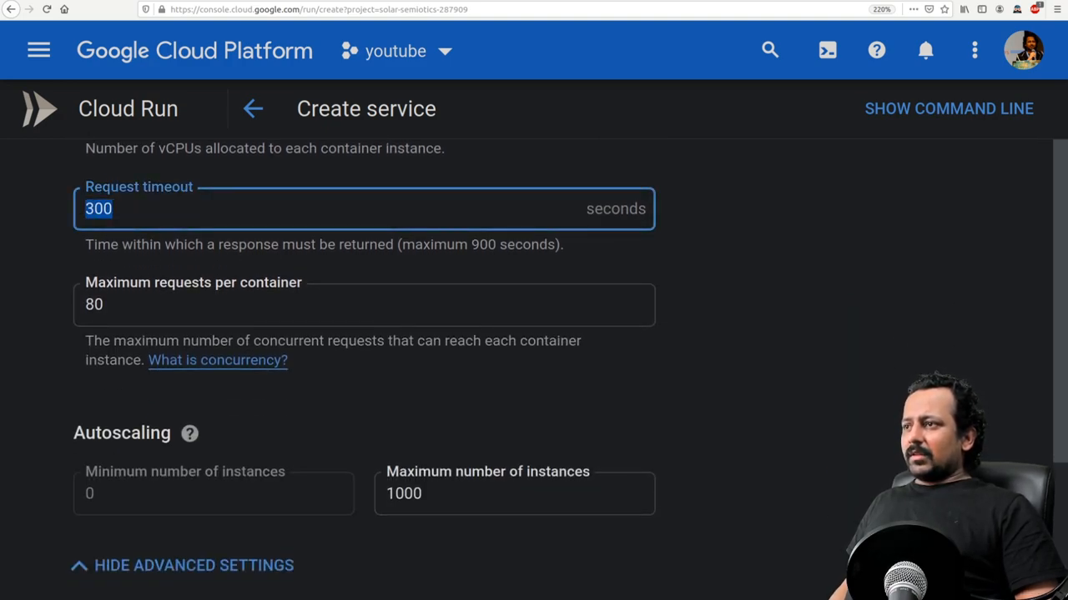
{"action": "left_click", "coordinate": [364, 303]}
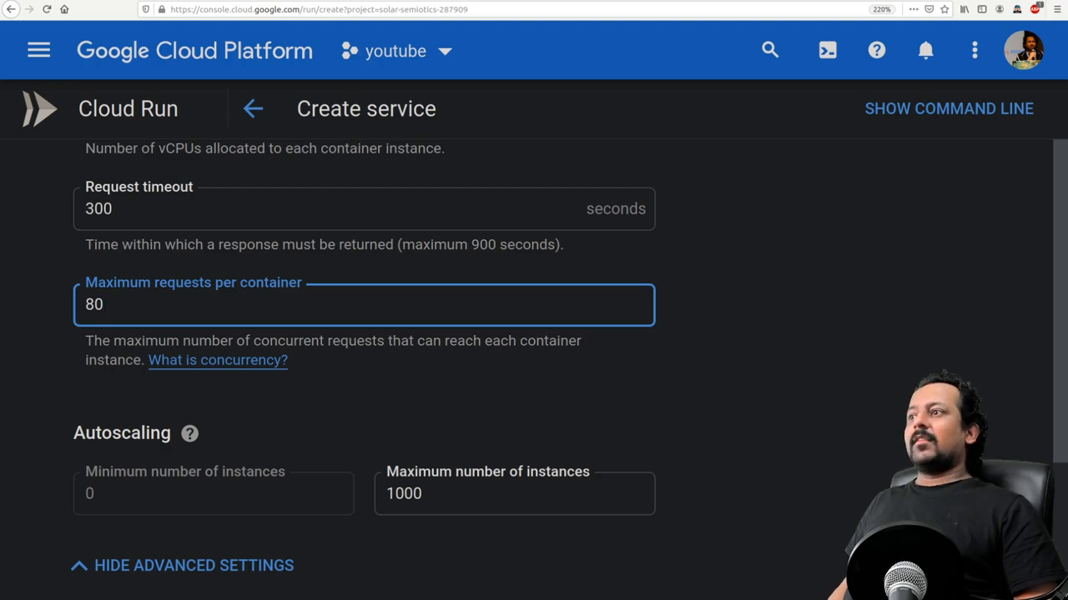
{"action": "scroll", "scroll_direction": "down", "scroll_amount": 3}
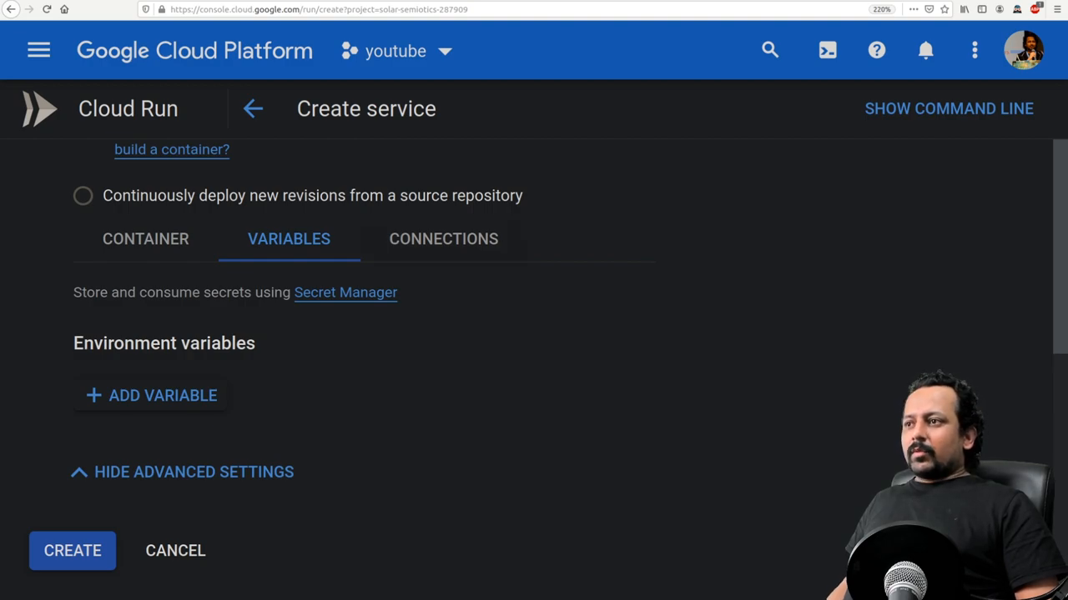
- Look through the Variables and Connections settings and create the melanoma service
{"action": "scroll", "scroll_direction": "down", "scroll_amount": 3}
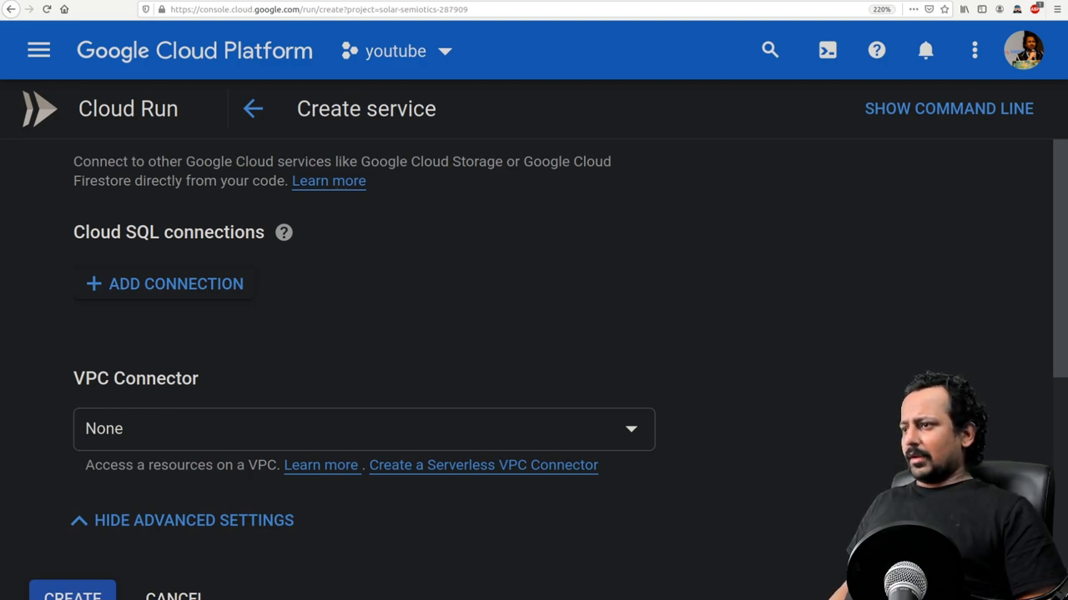
{"action": "scroll", "scroll_direction": "down", "scroll_amount": 3}
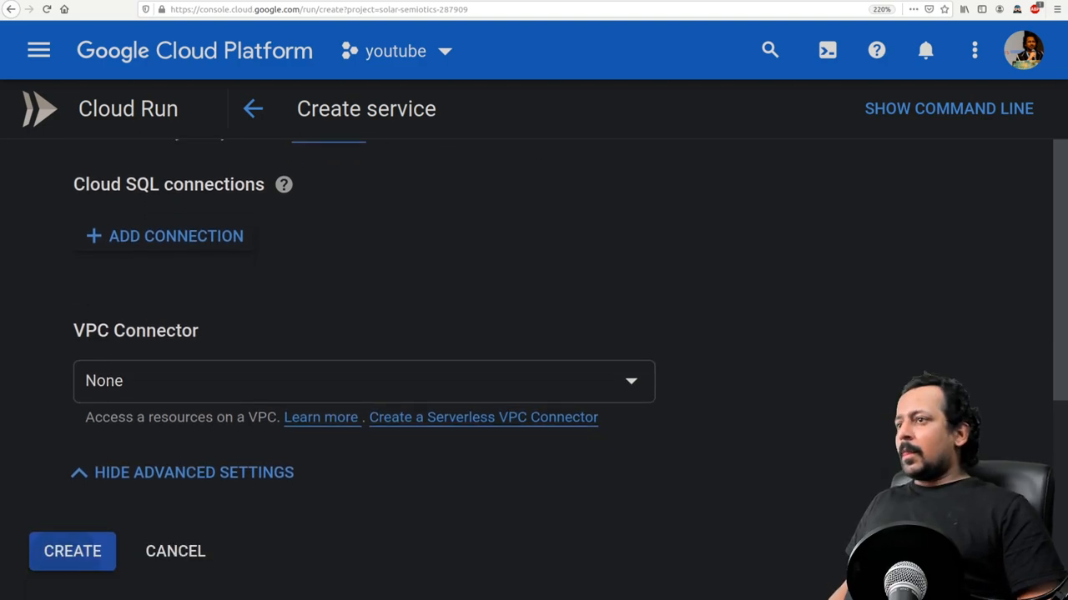
{"action": "left_click", "coordinate": [73, 550]}
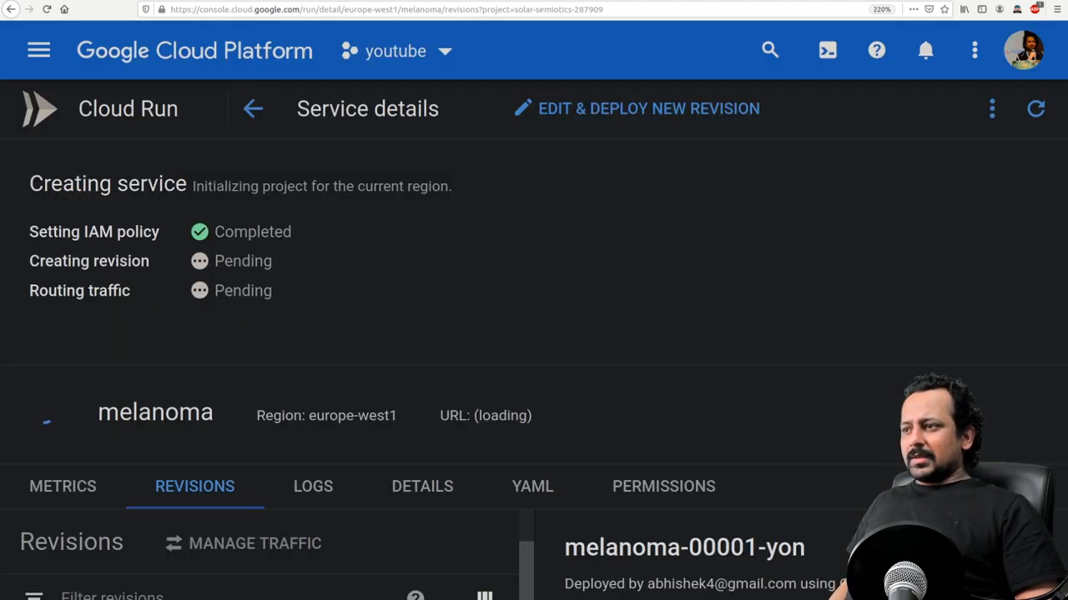
- Once the melanoma service finishes deploying, open its public URL from Service details
{"action": "left_click_drag", "start_coordinate": [63, 232], "coordinate": [292, 232]}
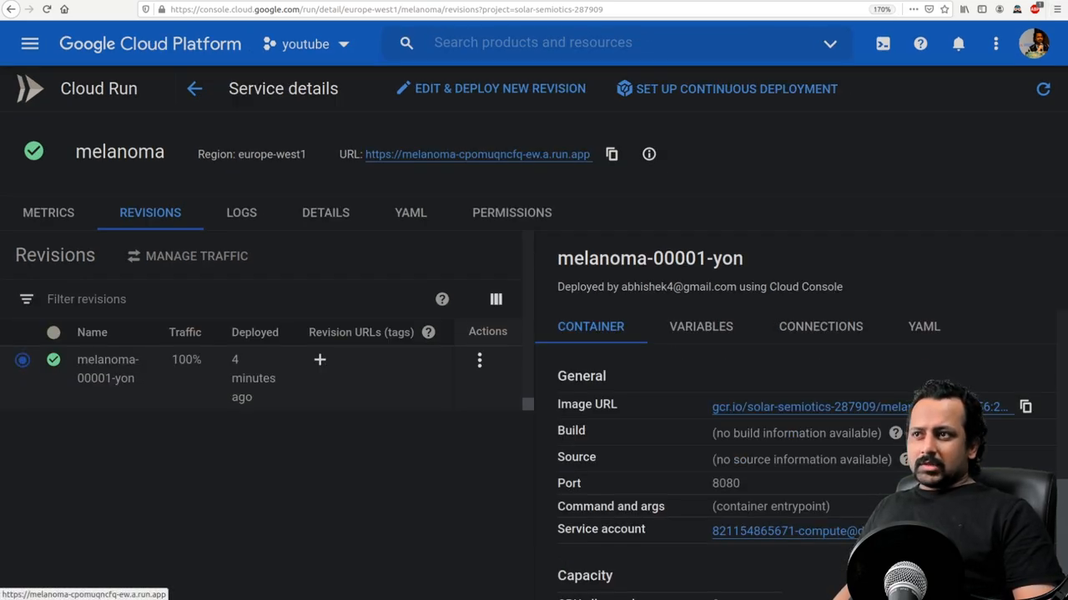
{"action": "left_click", "coordinate": [477, 153]}
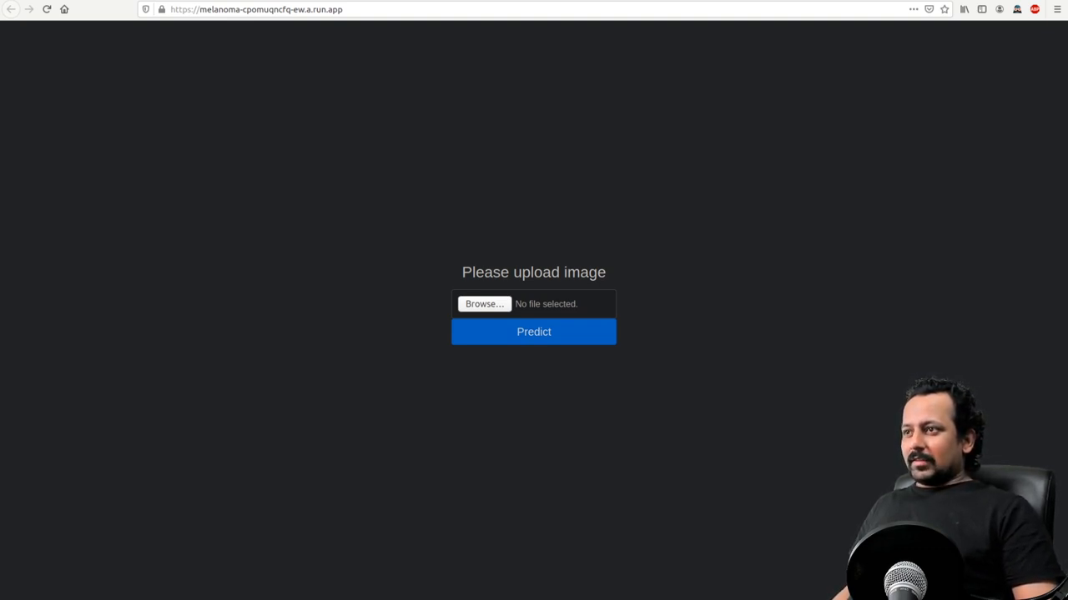
- Upload green-1.jpg, get prediction 0.10920055, zoom in to read it, then return to the Cloud Run service page
{"action": "left_click", "coordinate": [484, 304]}
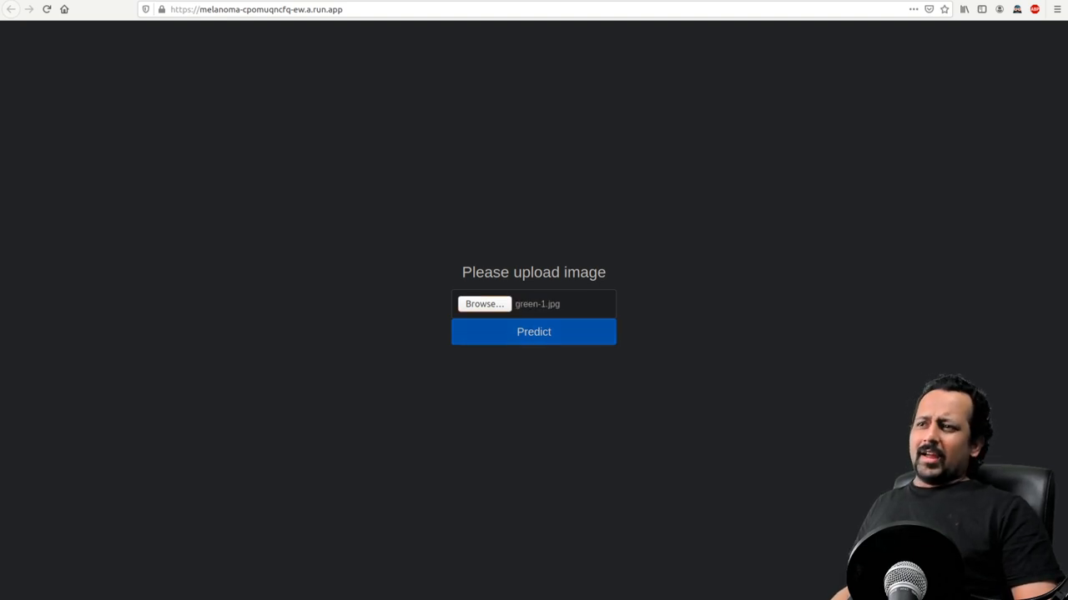
{"action": "left_click", "coordinate": [534, 331]}
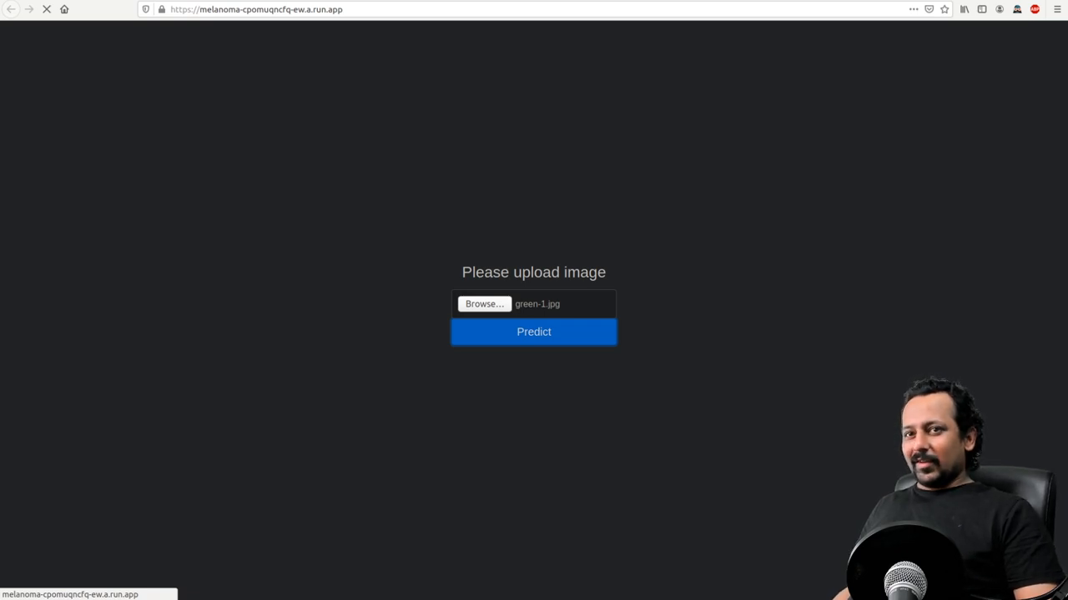
{"action": "left_click", "coordinate": [534, 330]}
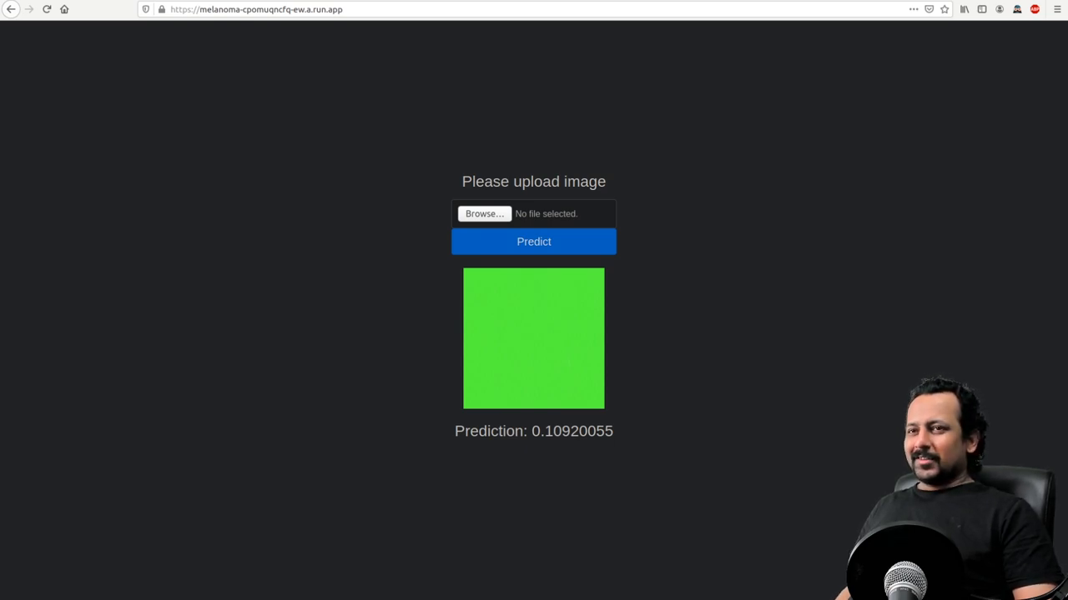
{"action": "key", "text": "ctrl+plus"}
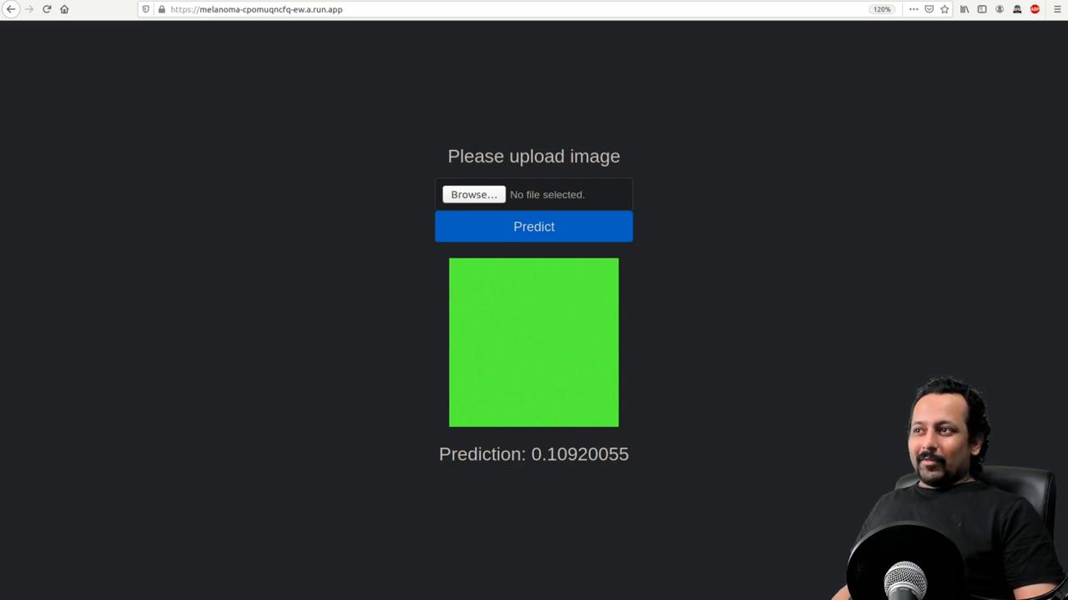
{"action": "left_click", "coordinate": [474, 194]}
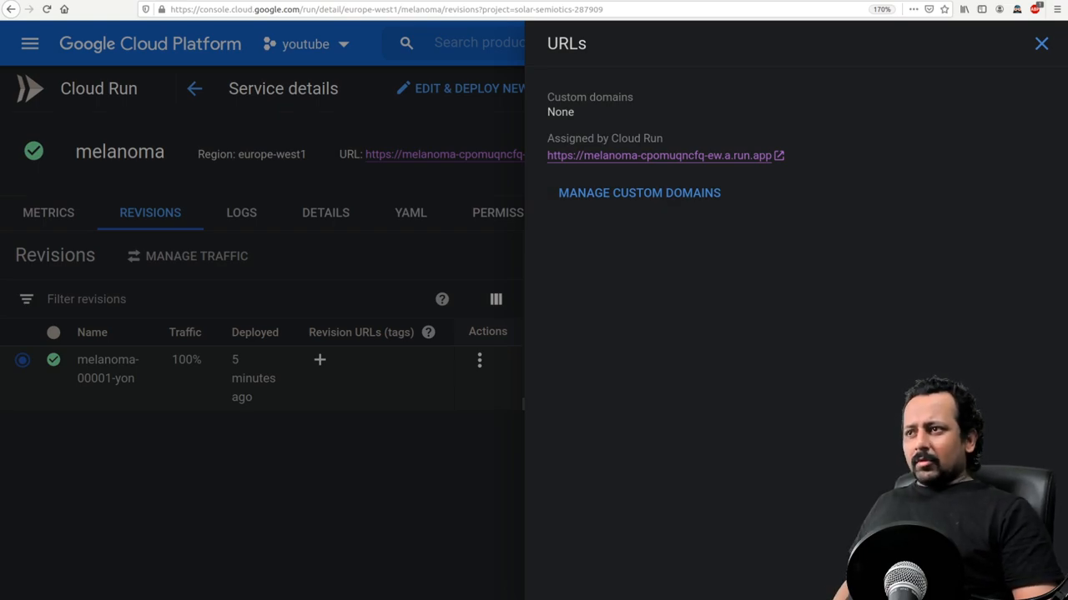
{"action": "left_click", "coordinate": [1040, 43]}
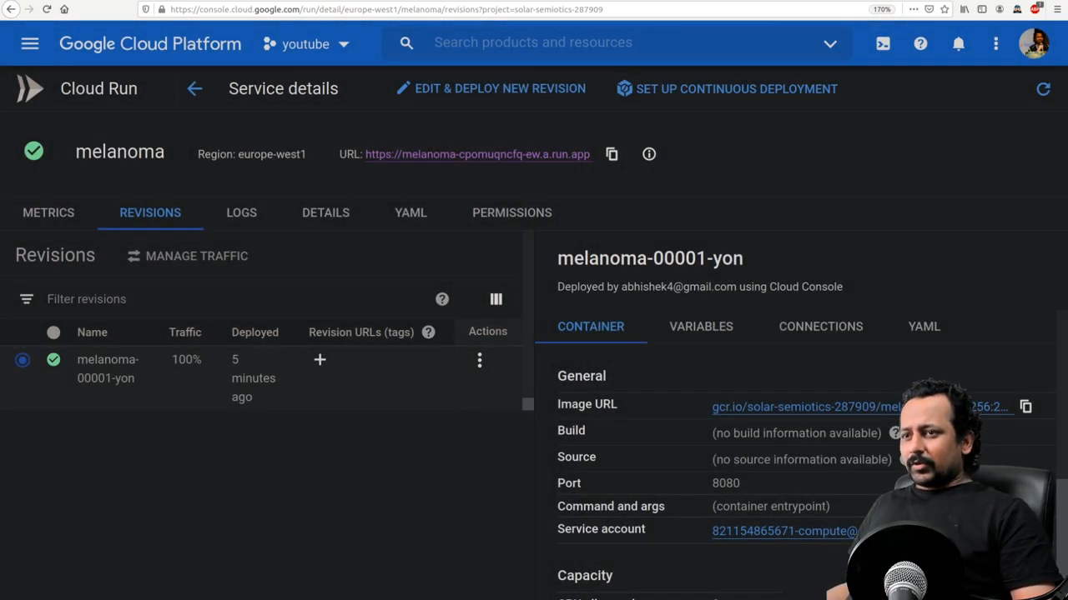